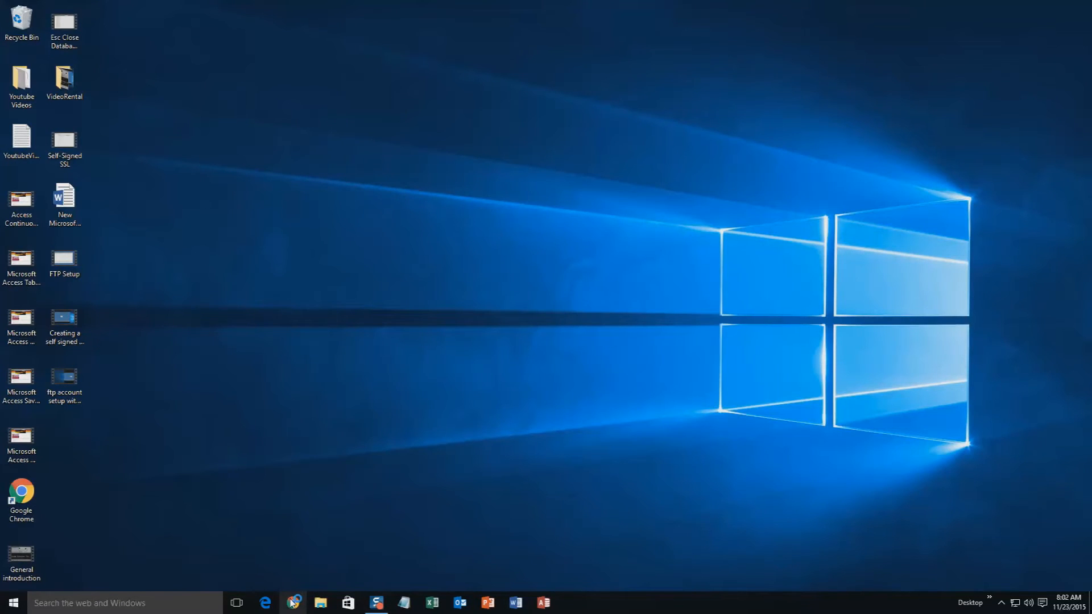
- Launch Chrome and go to microsoftaccessexpert.com
left_click(293, 603)
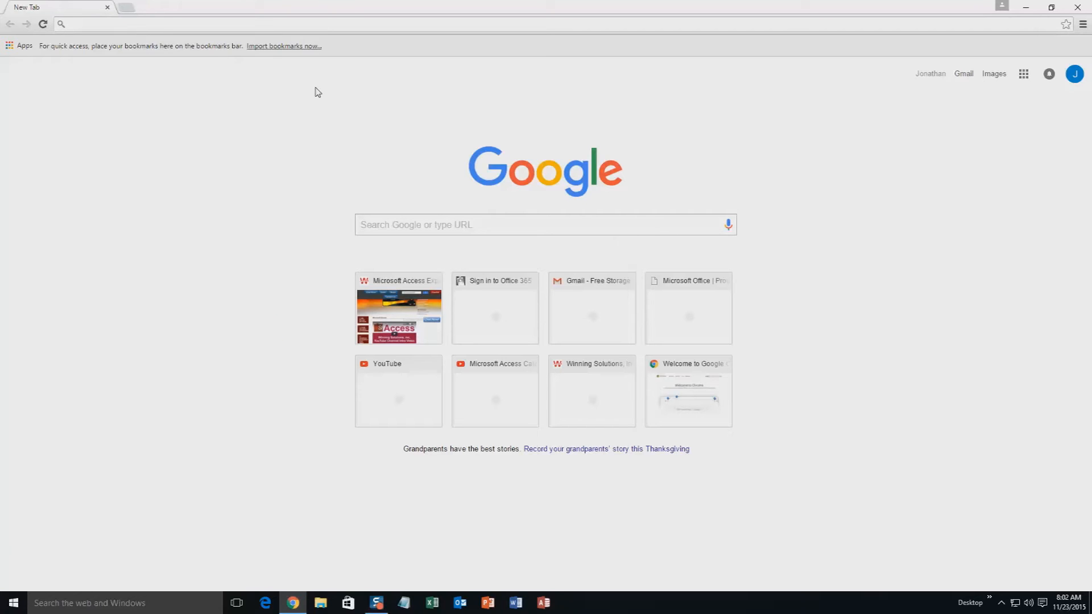
type("microsoftaccessexpert.com/default.aspx")
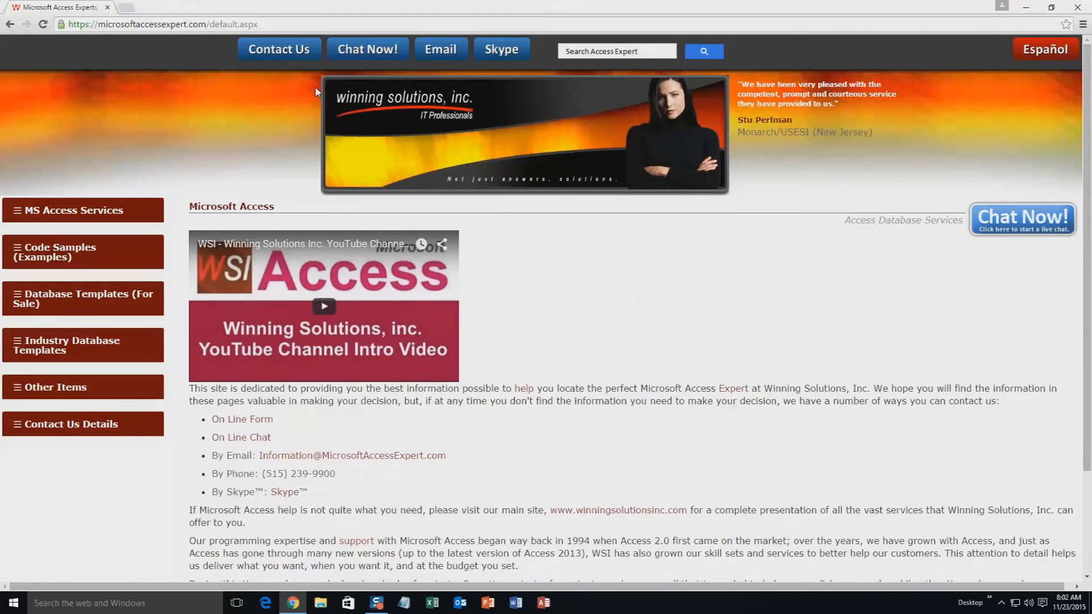
mouse_move(410, 127)
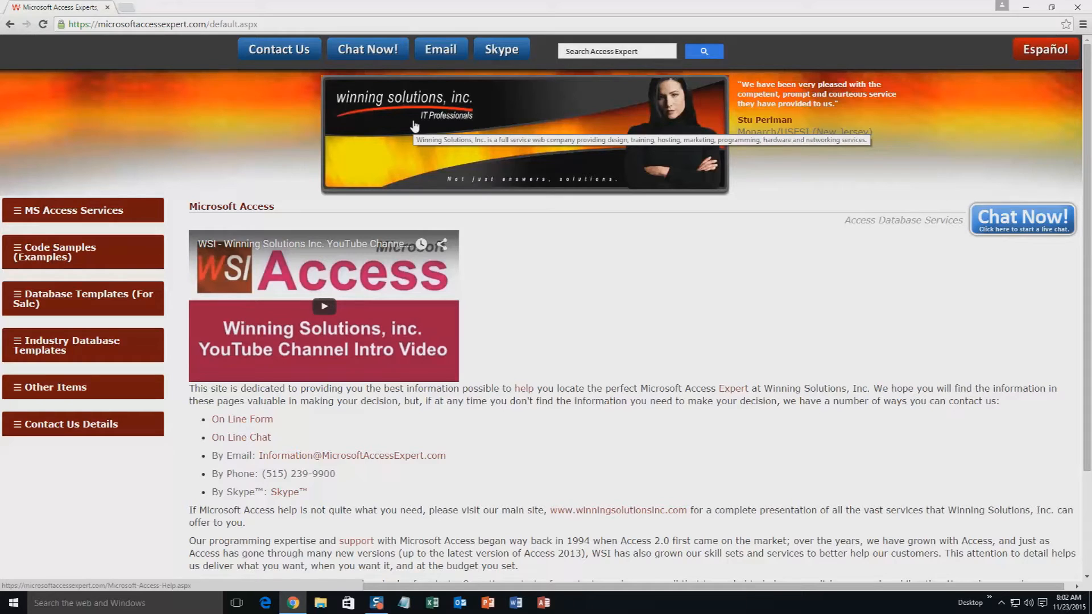
mouse_move(416, 129)
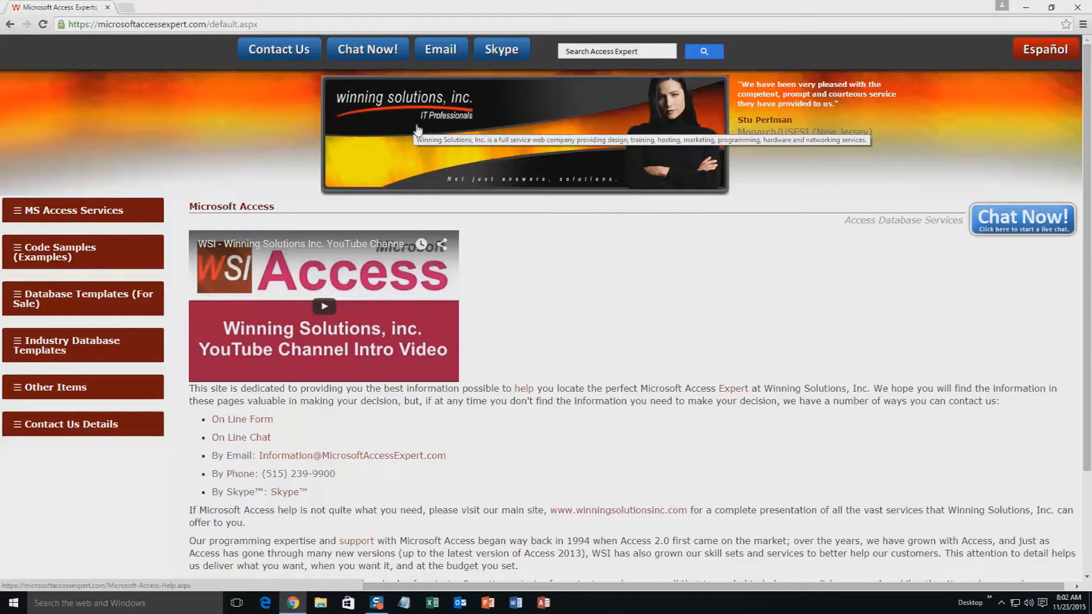
mouse_move(318, 132)
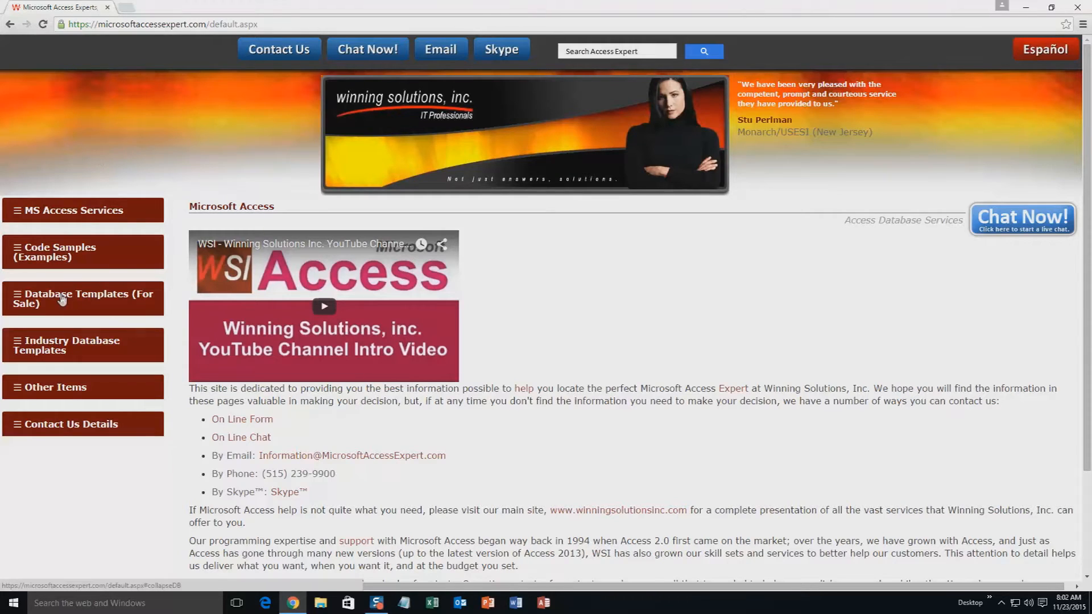
- Expand Database Templates (For Sale) and show the Database Templates list page
left_click(82, 298)
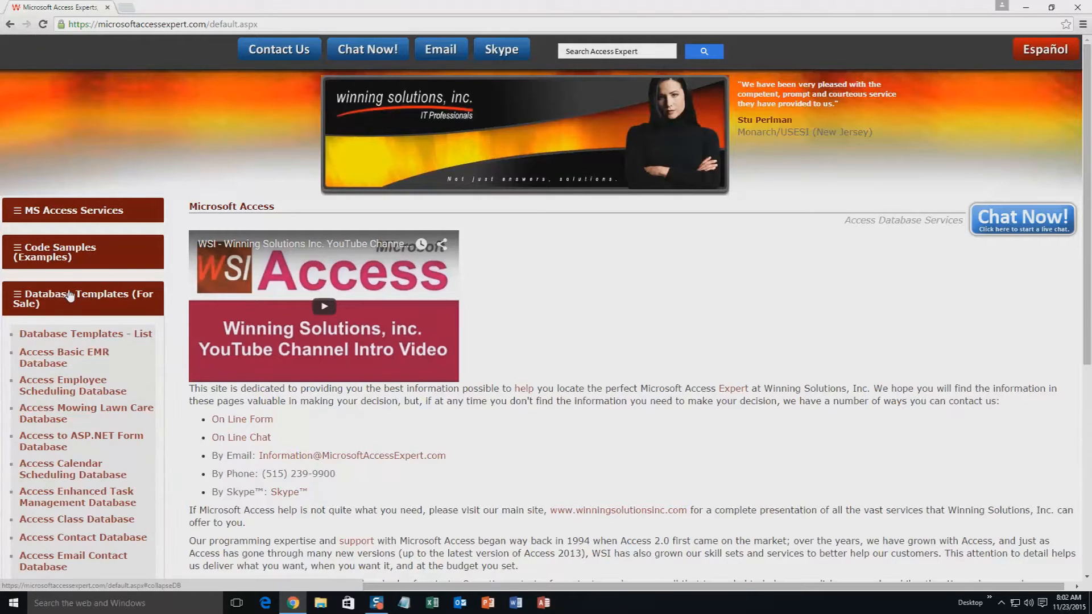
mouse_move(74, 296)
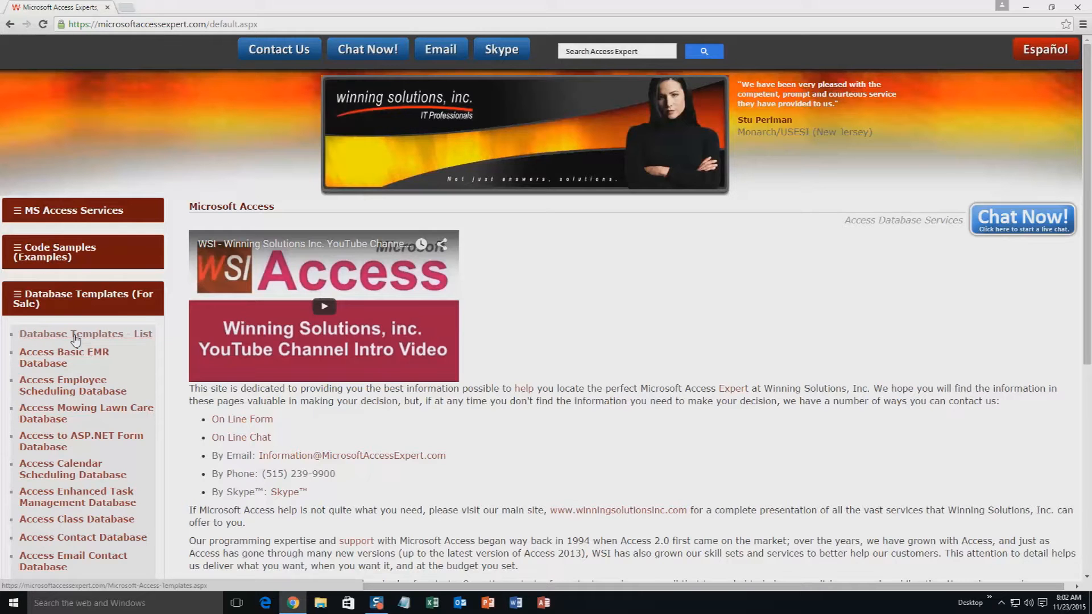
left_click(86, 334)
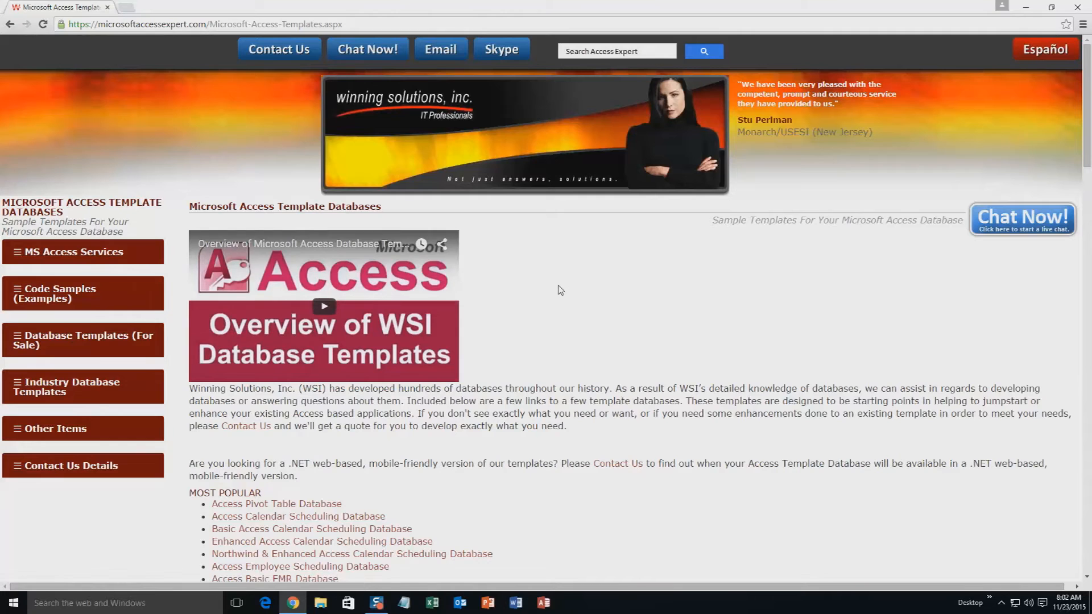
mouse_move(653, 281)
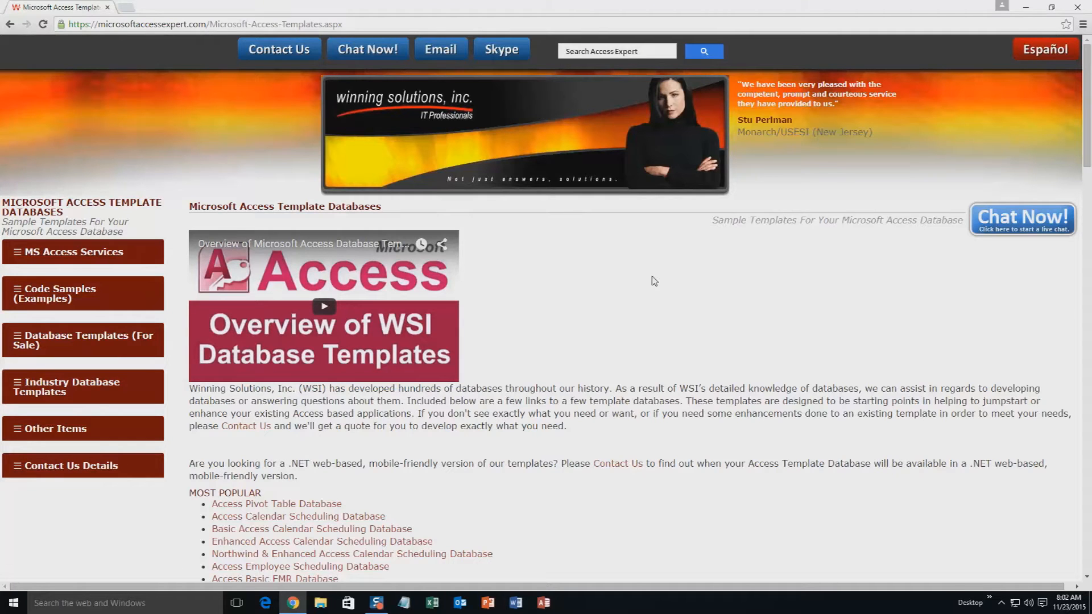
mouse_move(744, 293)
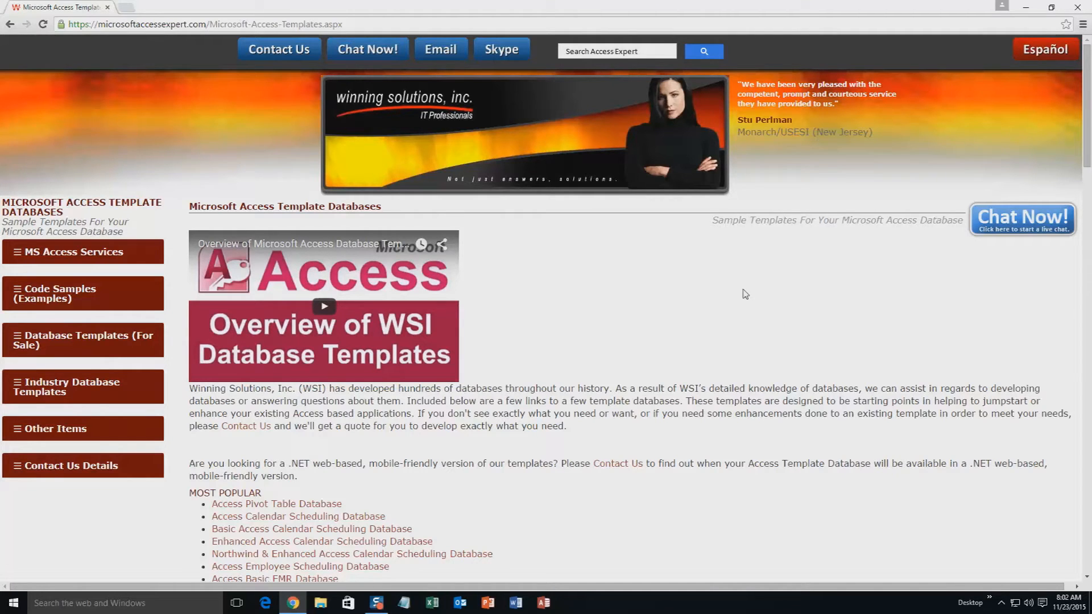
- Scroll to the end of the templates page where Access Customer Service Database is listed
scroll("down", 3)
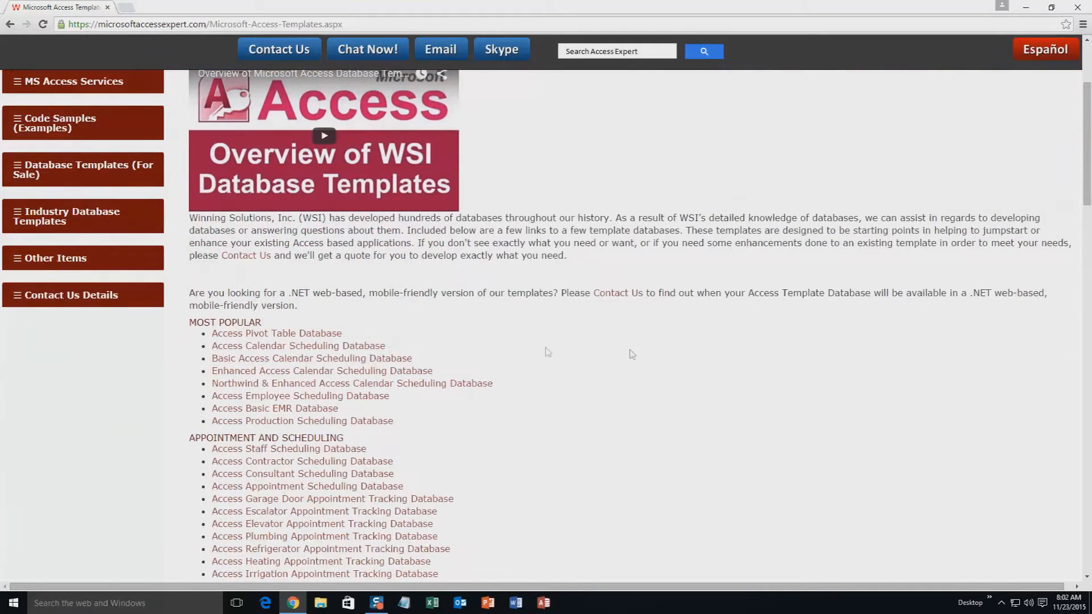
scroll("down", 3)
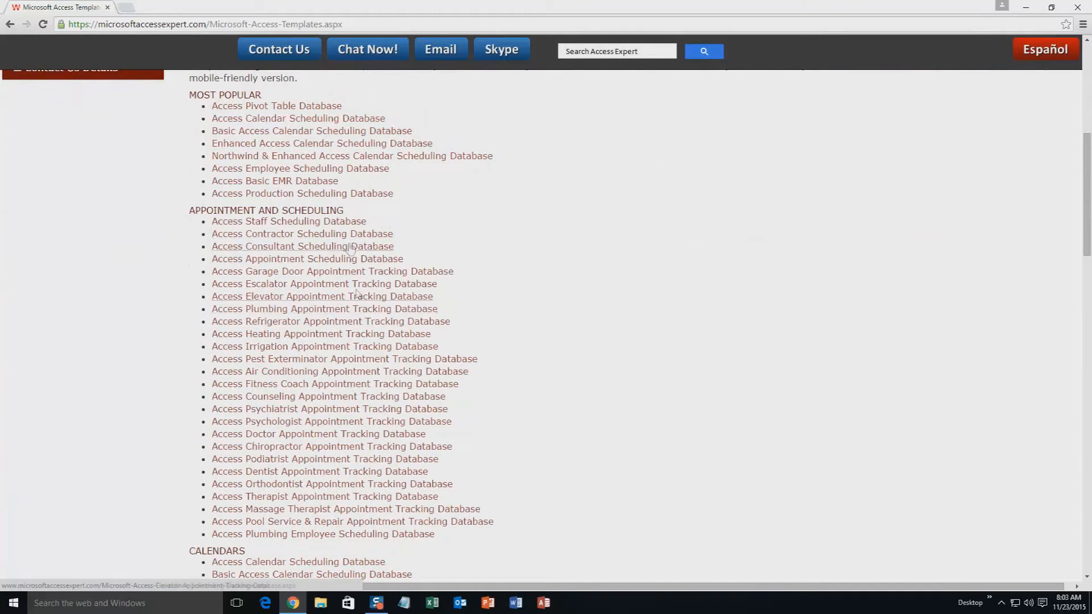
scroll("down", 3)
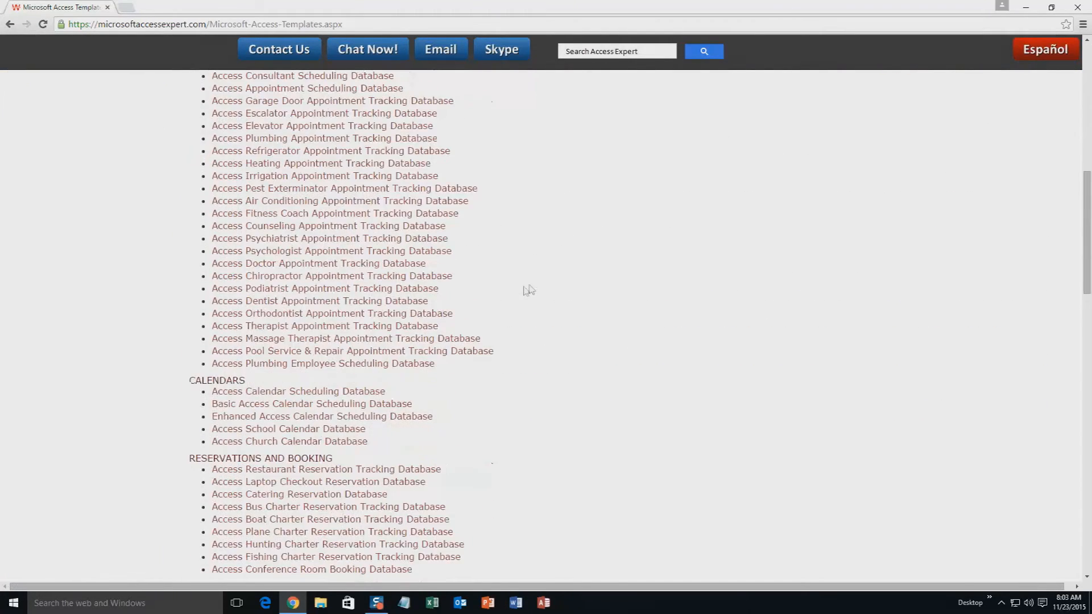
scroll("down", 3)
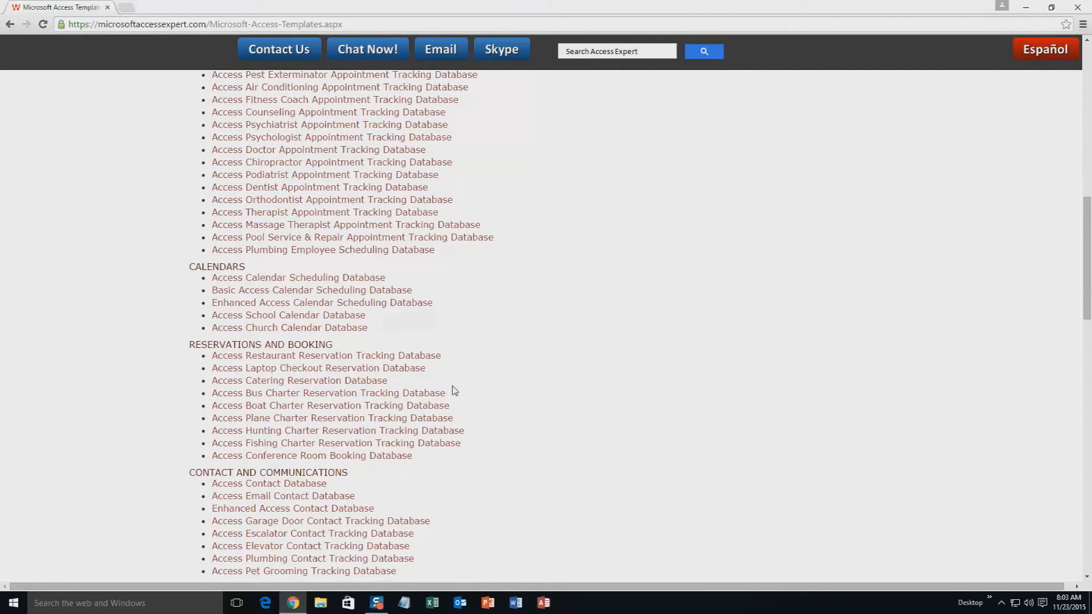
scroll("down", 3)
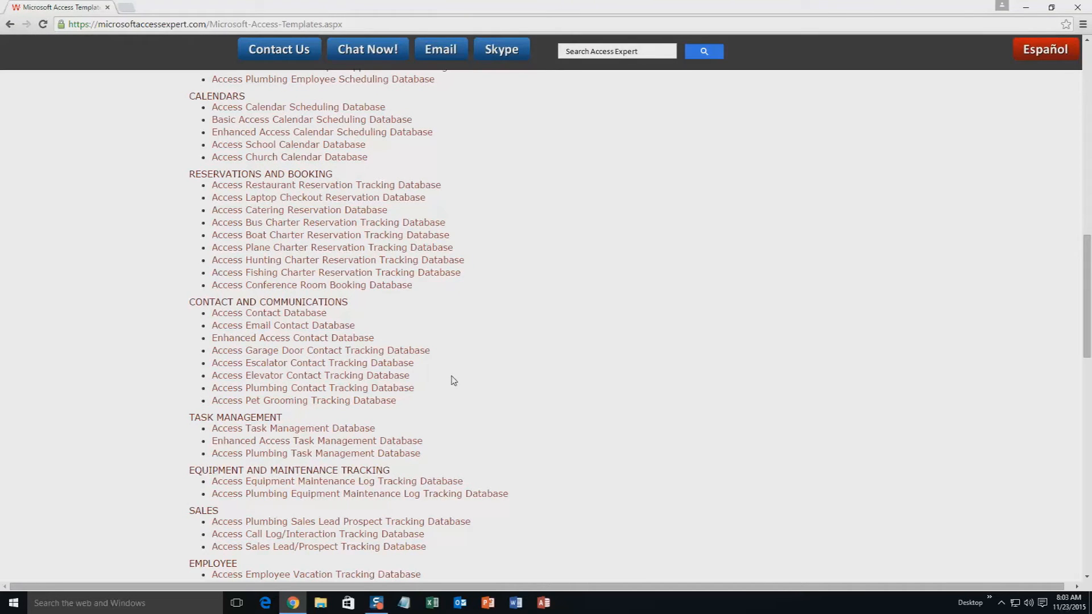
scroll("down", 3)
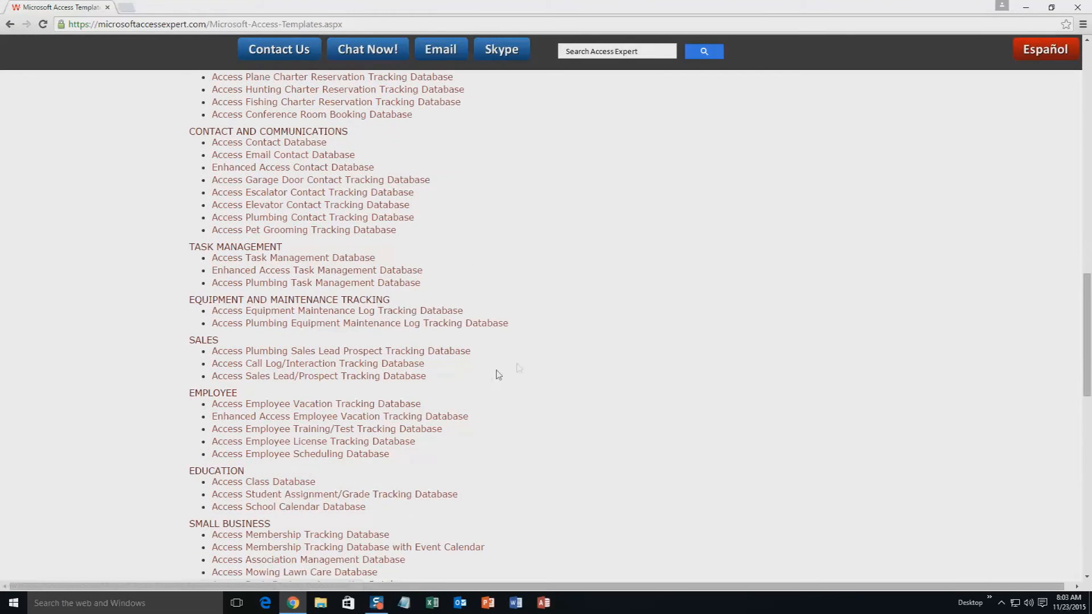
mouse_move(554, 356)
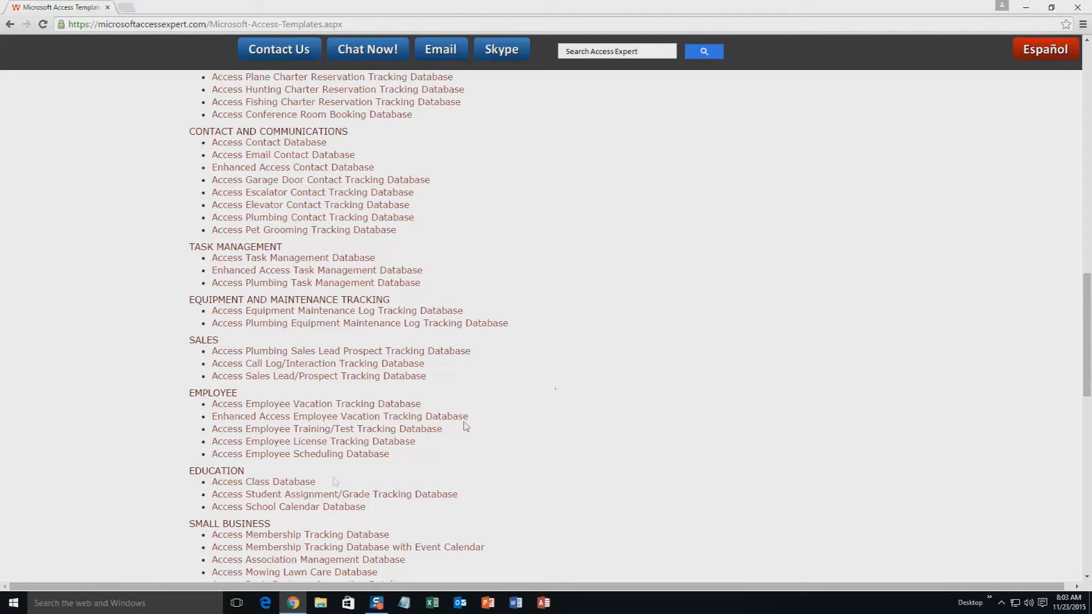
scroll("down", 3)
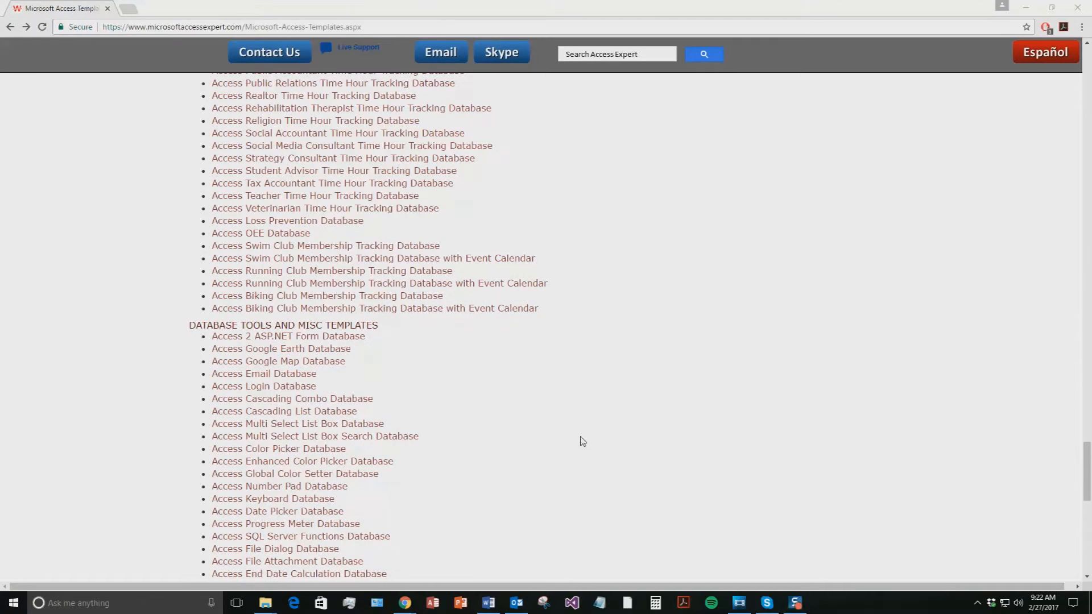
mouse_move(584, 441)
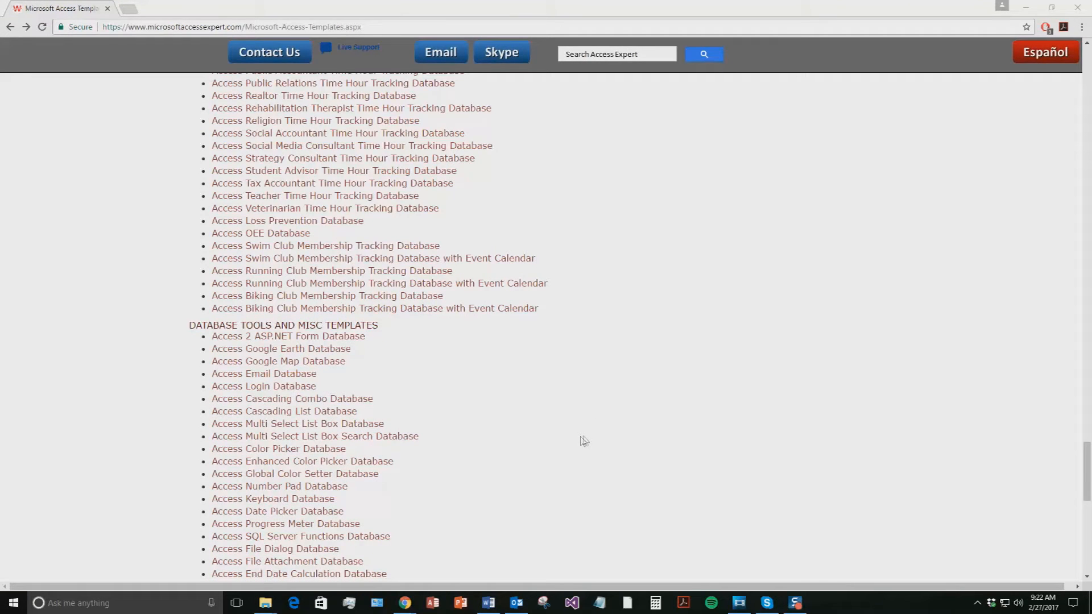
mouse_move(594, 434)
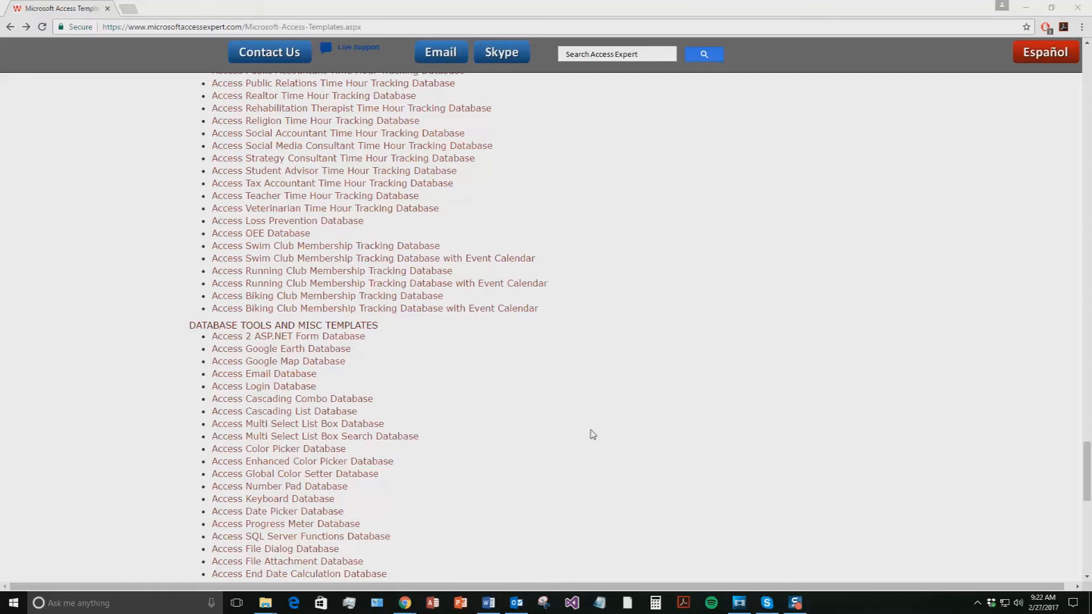
mouse_move(196, 339)
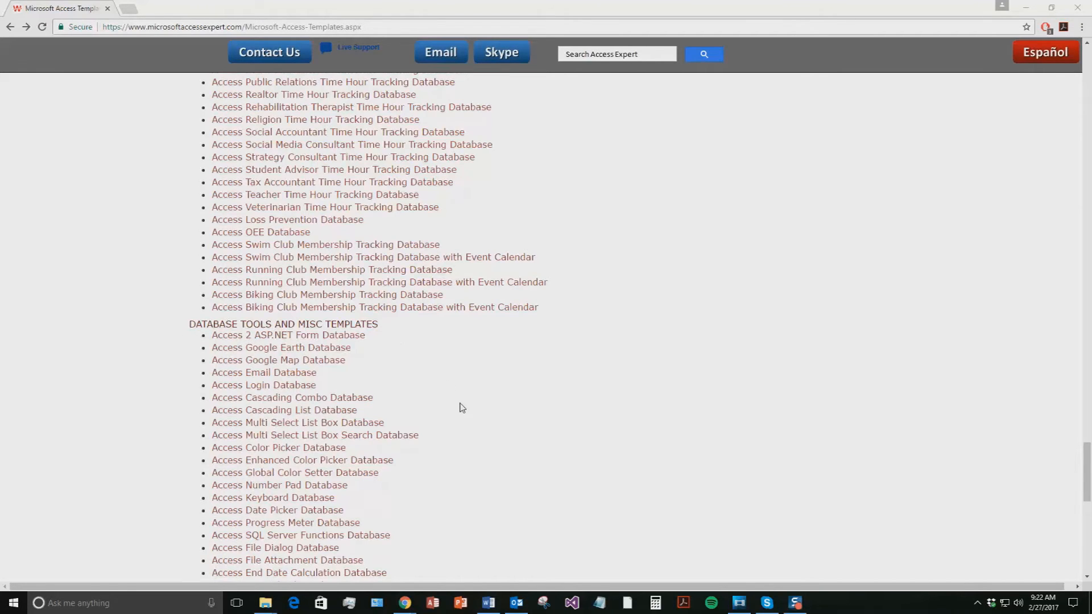
scroll("down", 3)
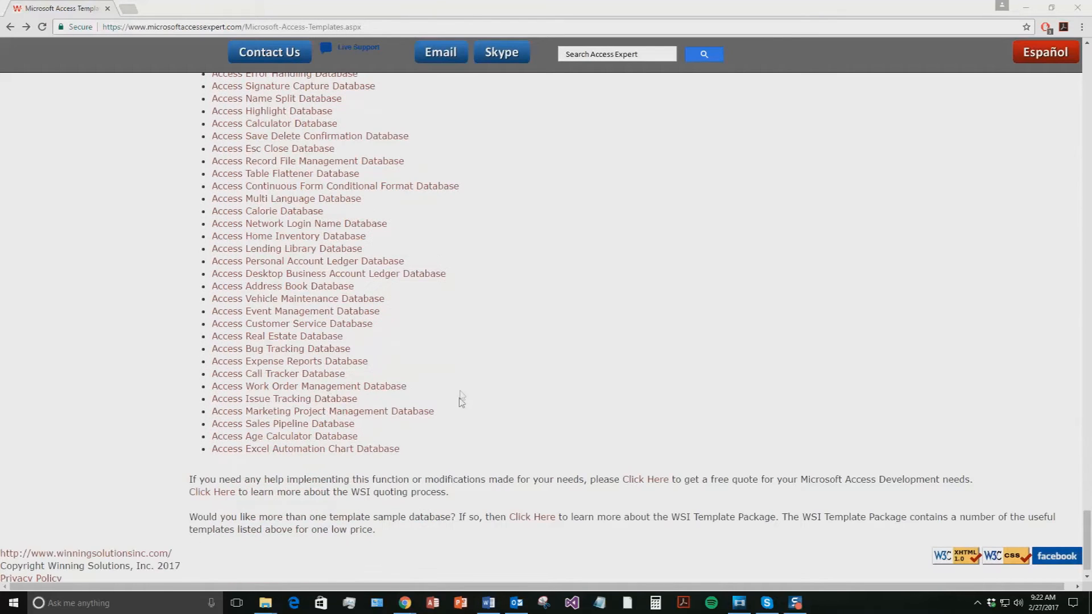
mouse_move(314, 330)
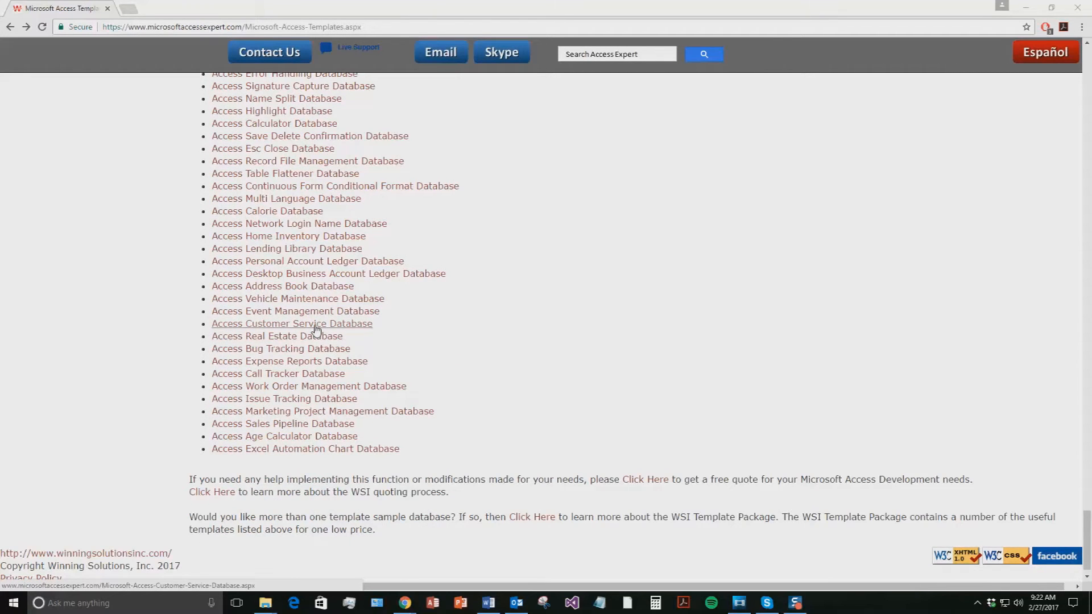
- From the Access Customer Service Database page, download the Access 2010/2013/2016 demo zip and view its contents
left_click(291, 323)
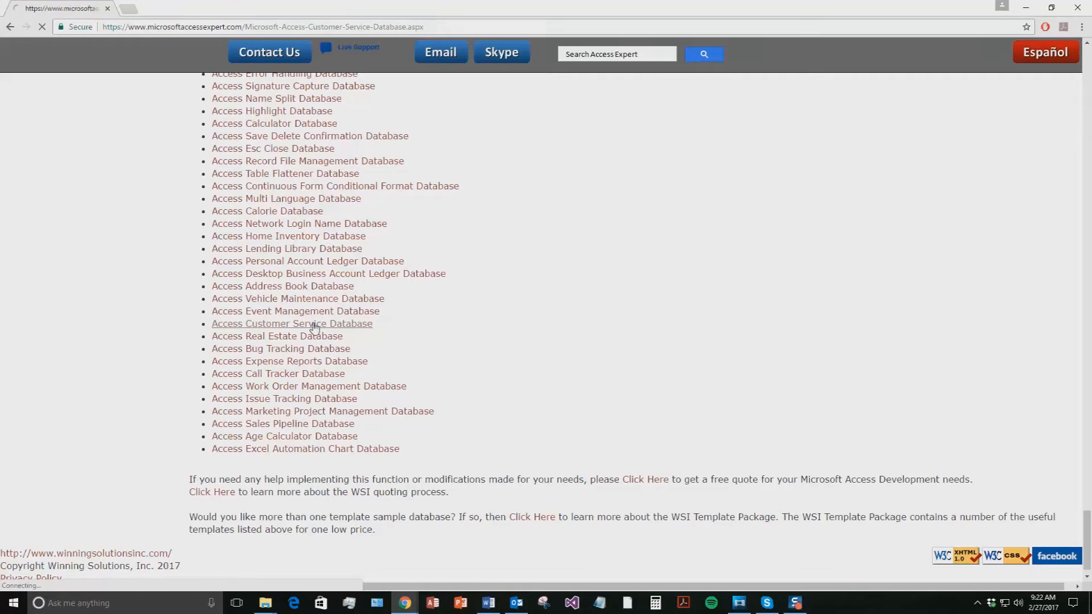
left_click(291, 323)
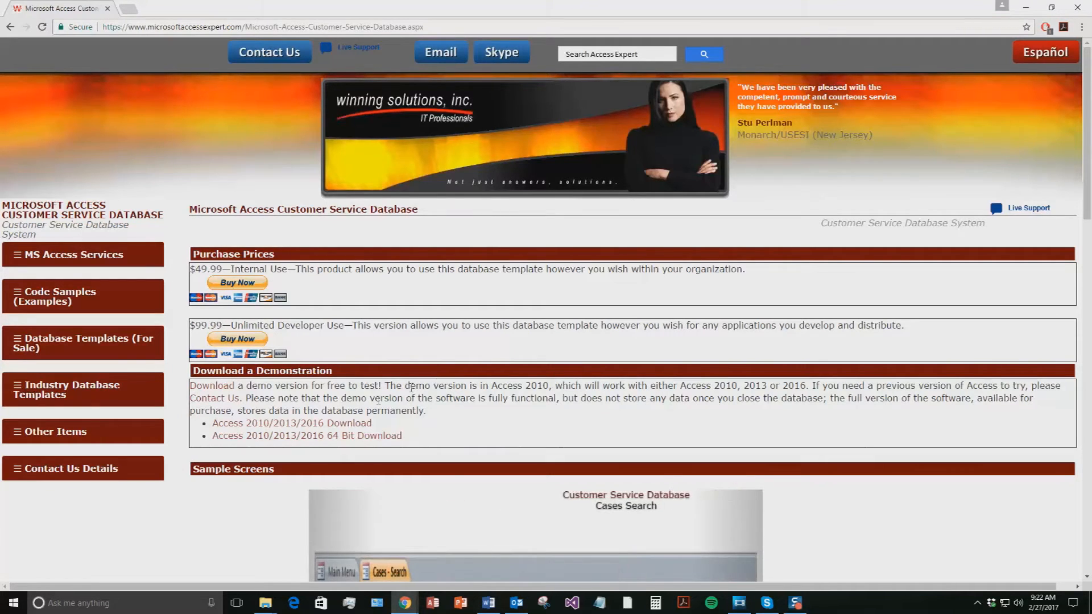
left_click(294, 423)
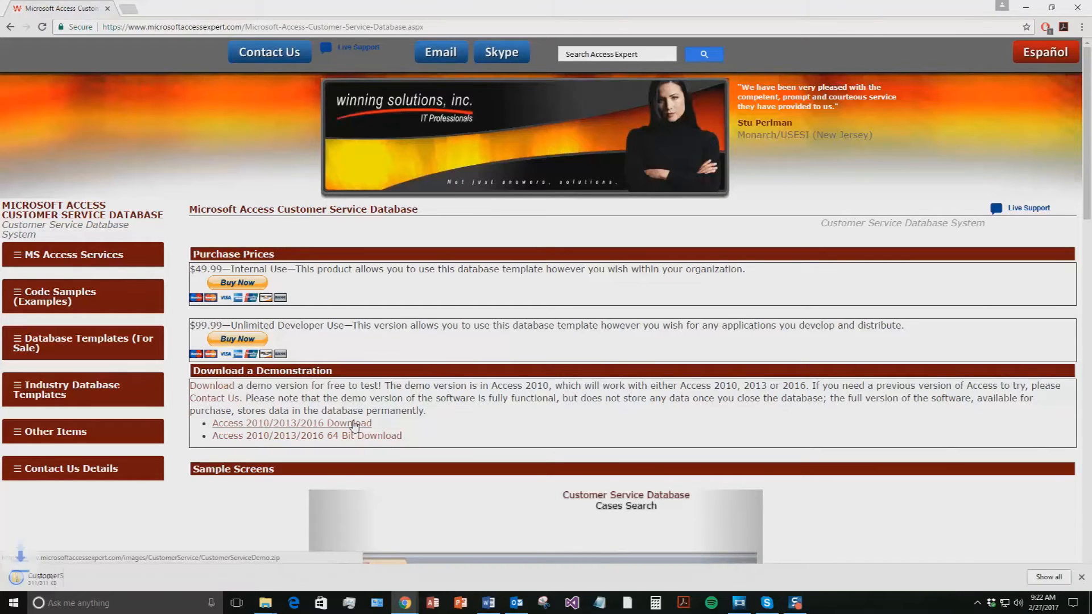
left_click(294, 423)
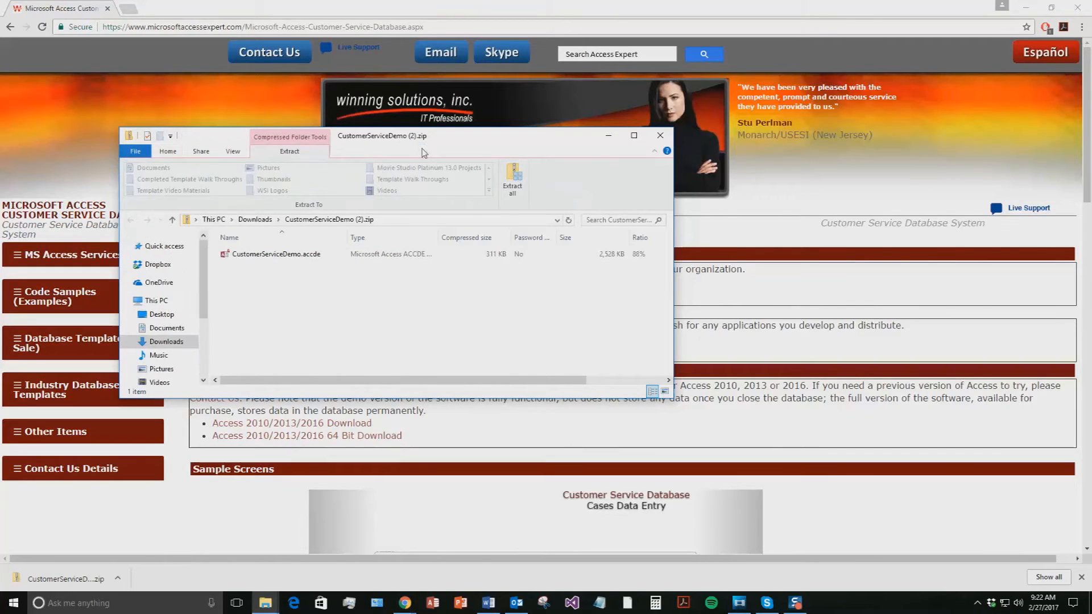
- Extract the zip into a CustomerServiceDemo folder in Downloads and select CustomerServiceDemo.accde
left_click(512, 180)
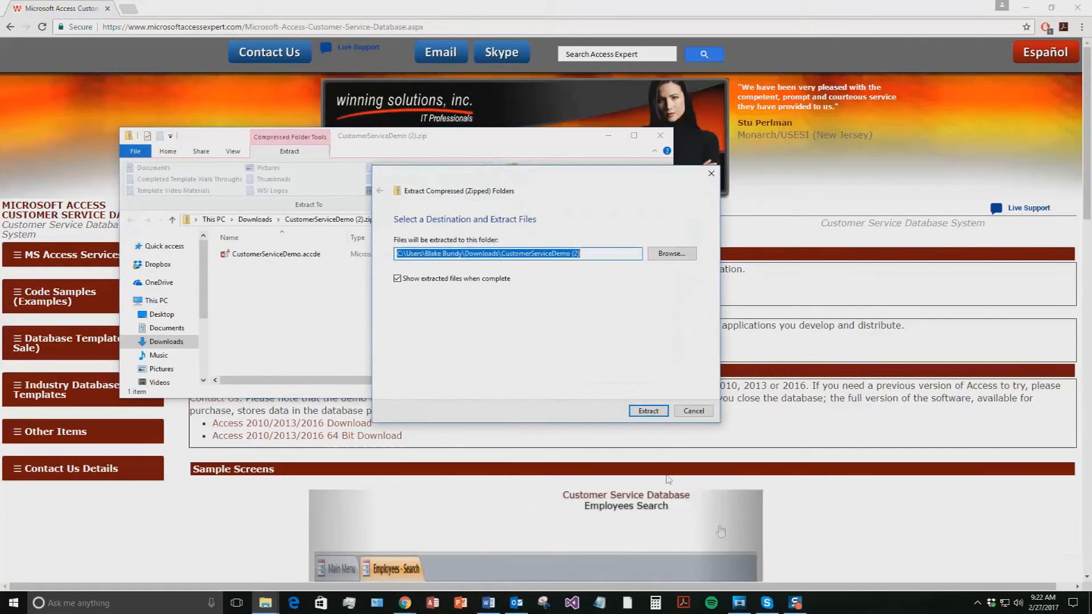
left_click(647, 411)
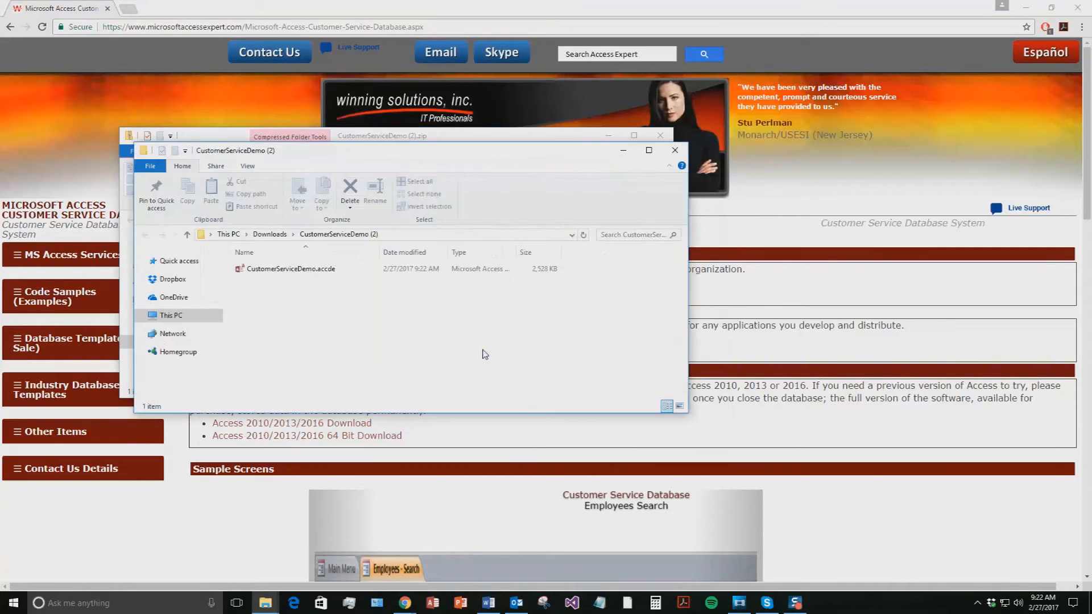
left_click(292, 268)
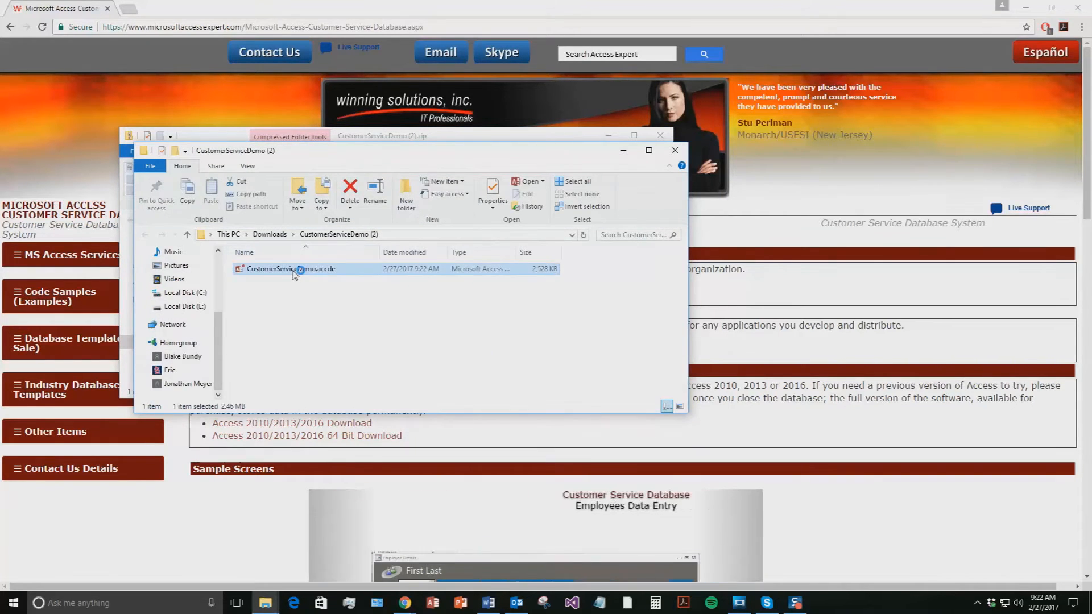
- Launch CustomerServiceDemo.accde and accept the security notice to reach the Main Menu
double_click(291, 269)
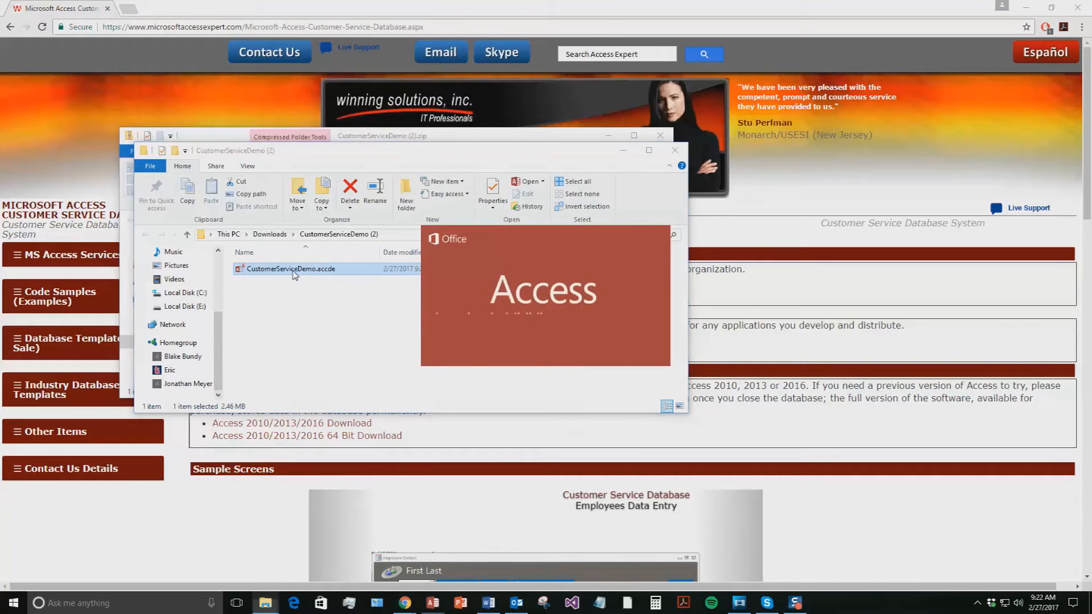
double_click(293, 268)
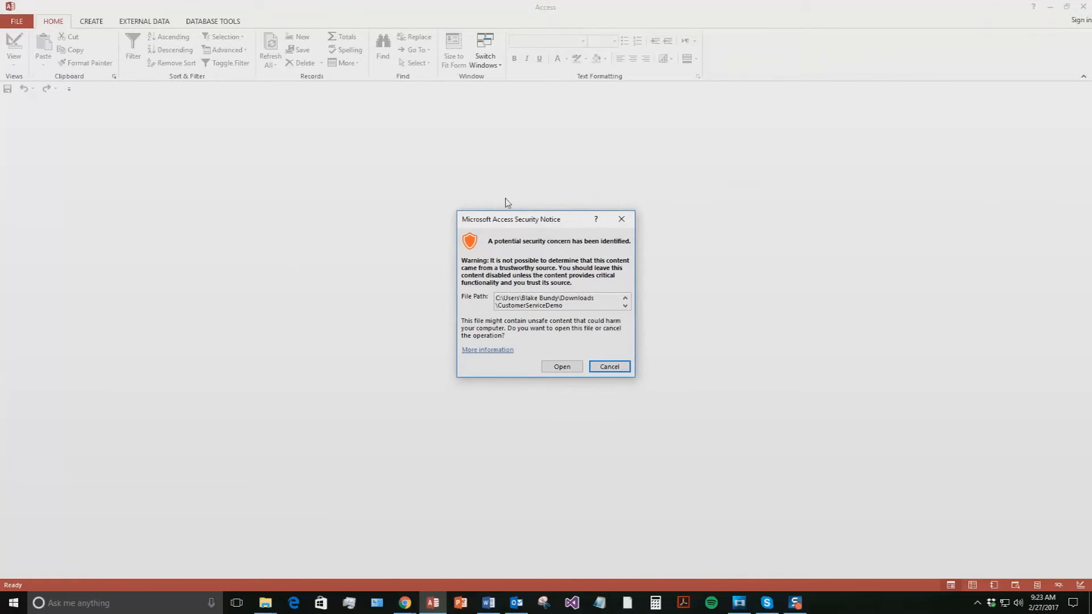
mouse_move(696, 317)
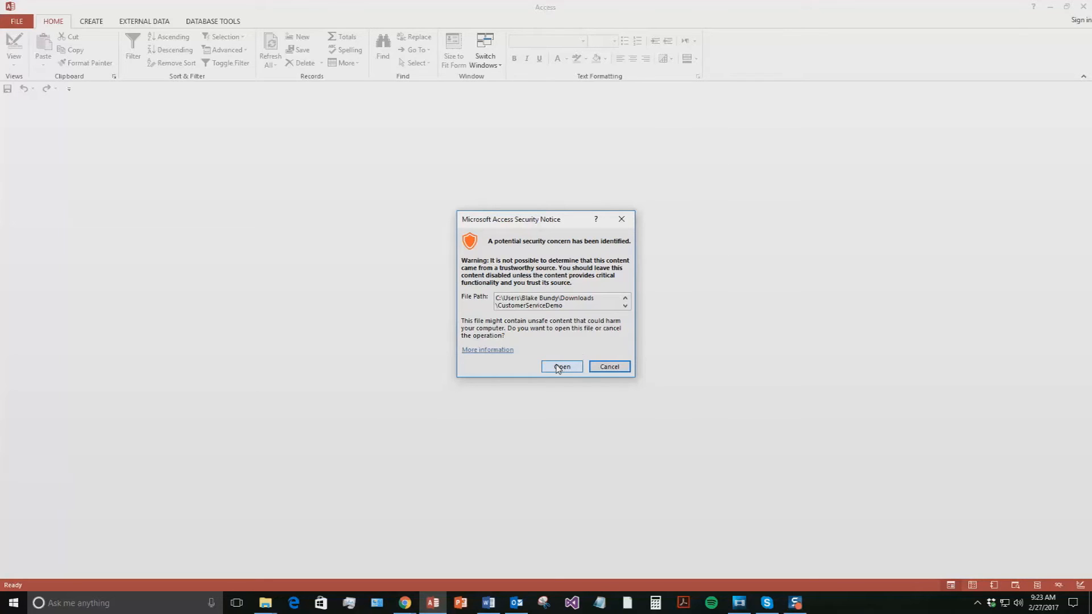
left_click(562, 367)
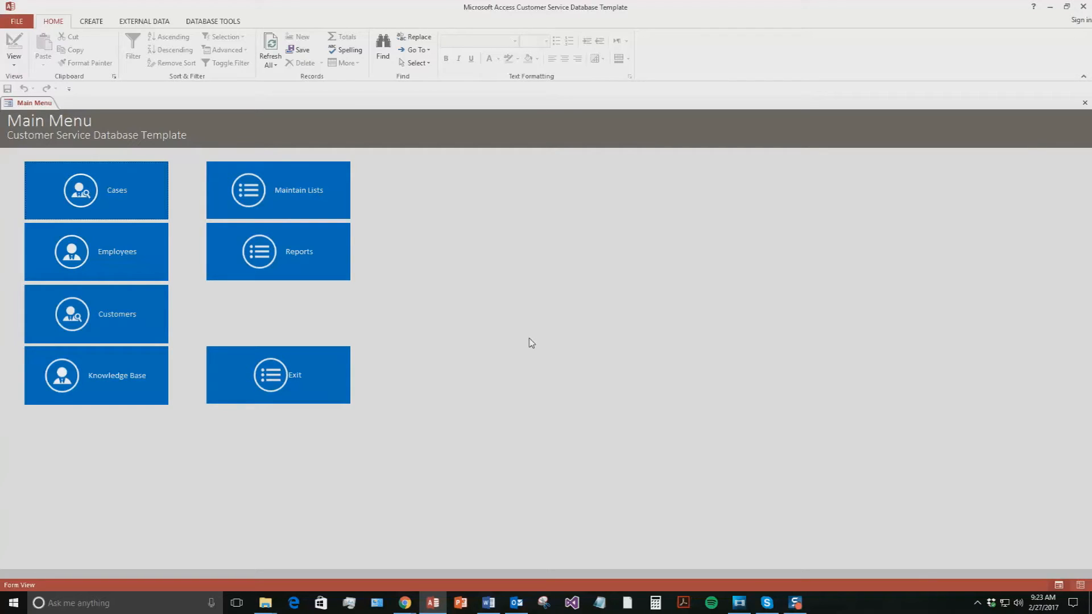
mouse_move(539, 344)
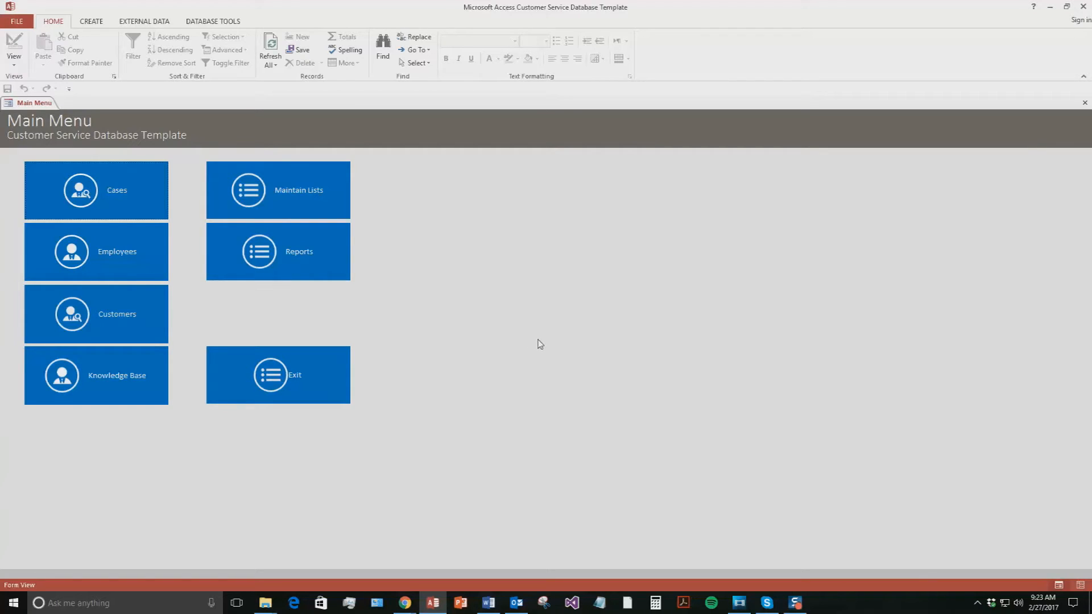
mouse_move(130, 270)
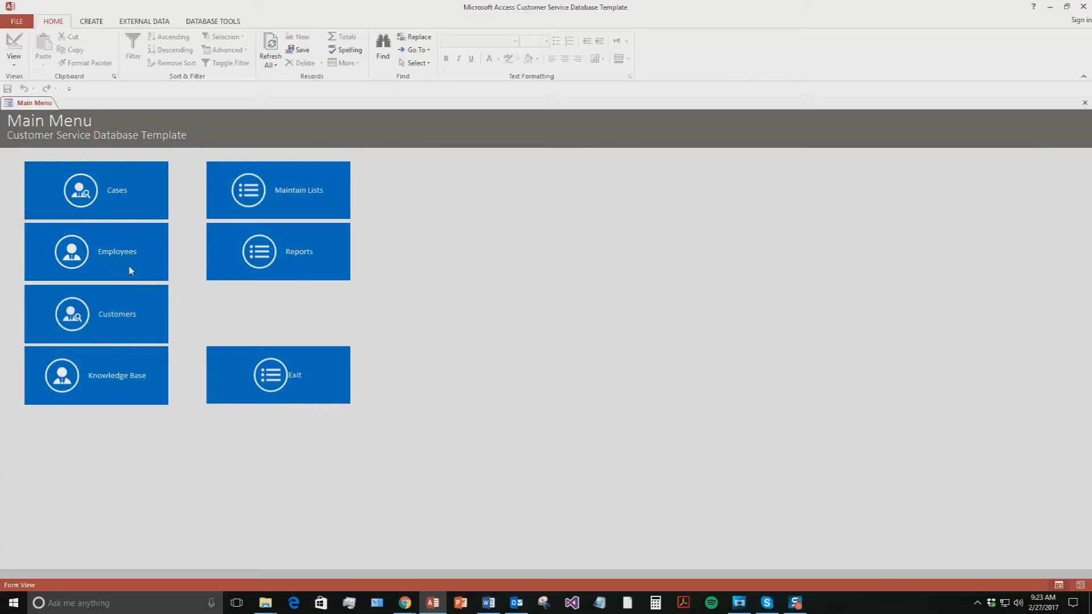
- Create employee Blake Test with e-mail blake@test and mobile phone starting 5155
left_click(96, 251)
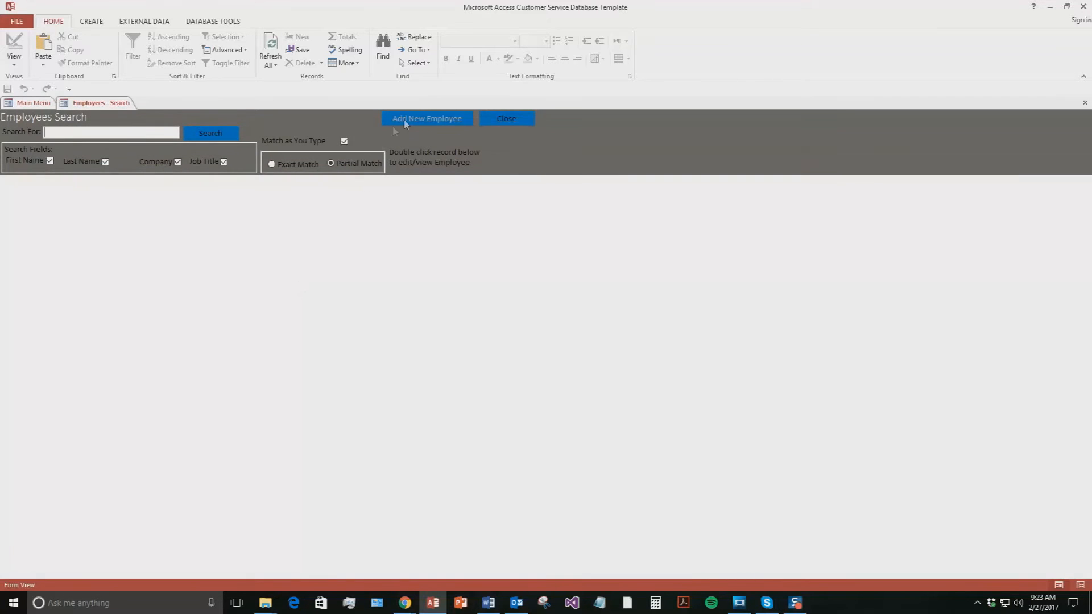
left_click(426, 118)
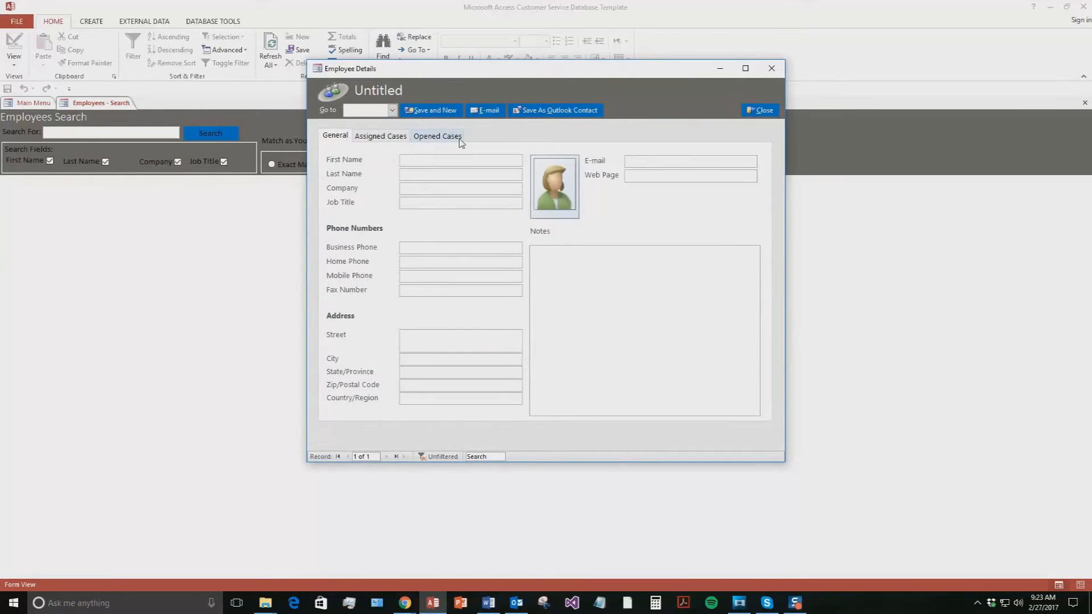
type("Blake")
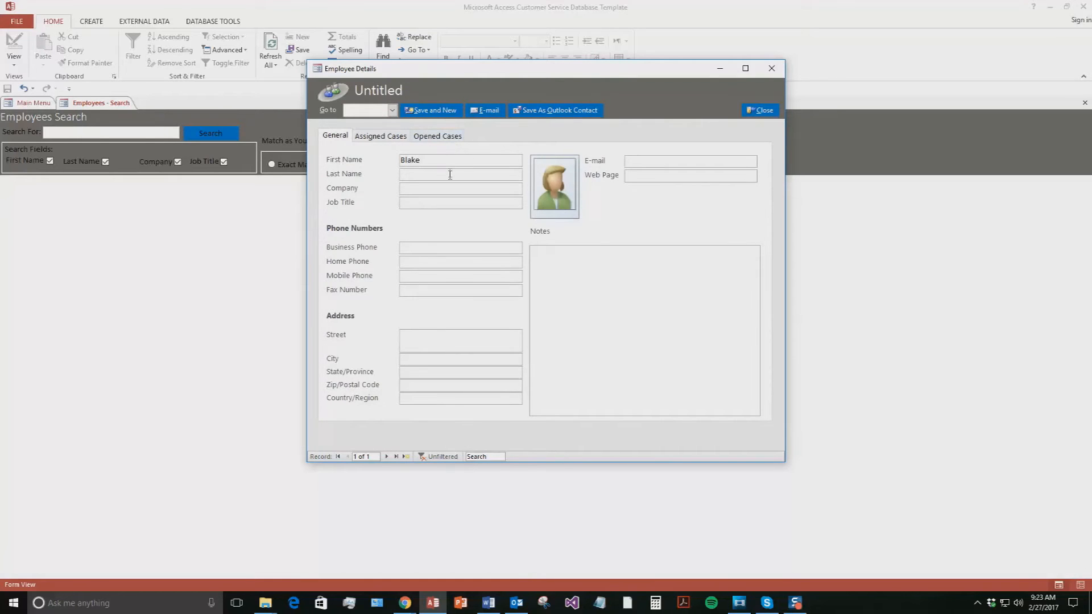
type("Test")
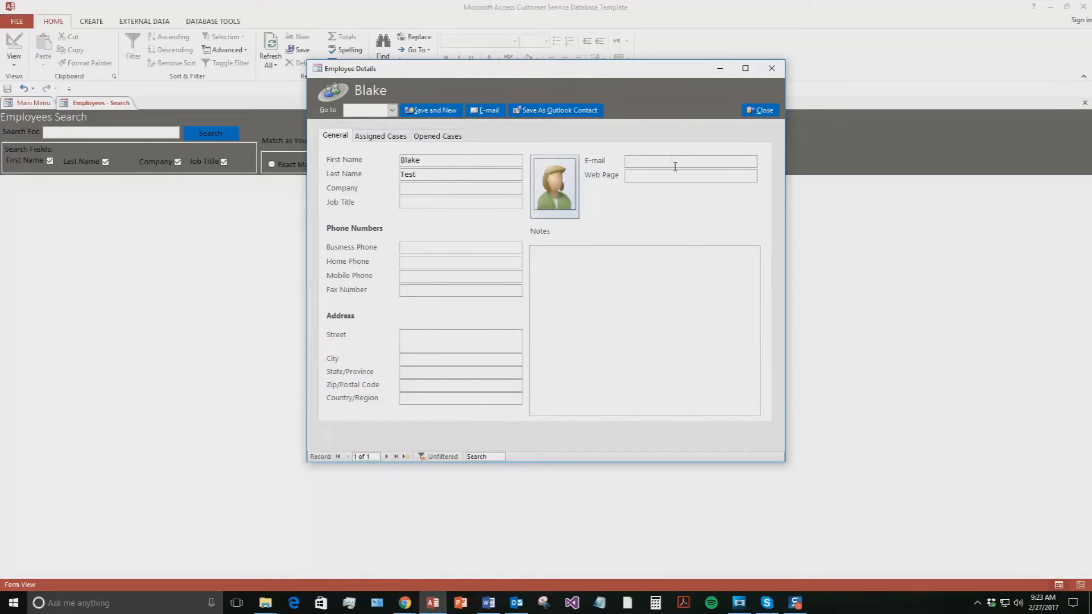
type("blake@")
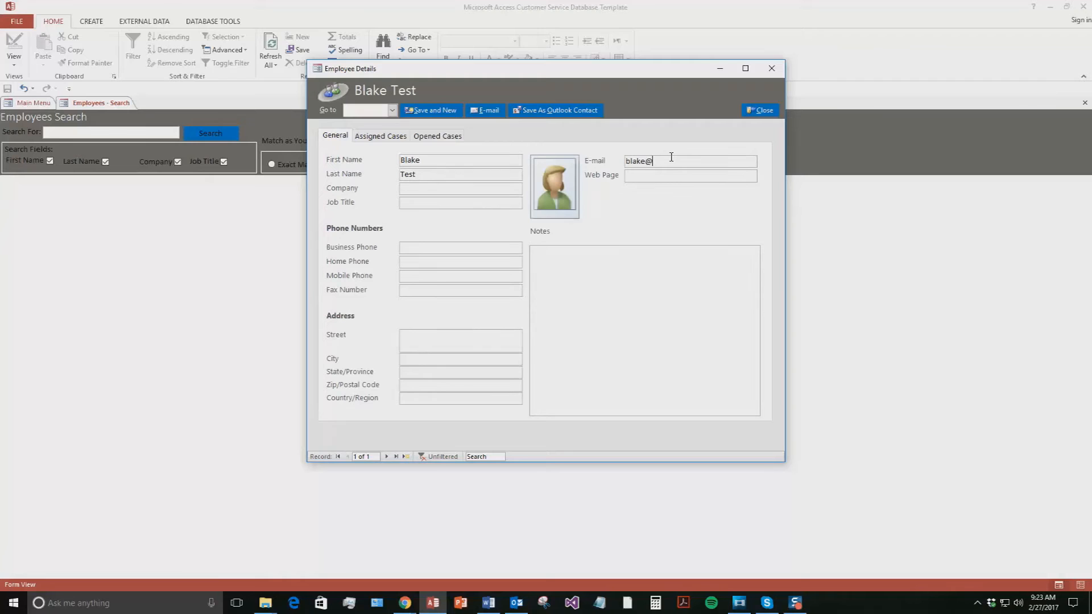
type("test.com")
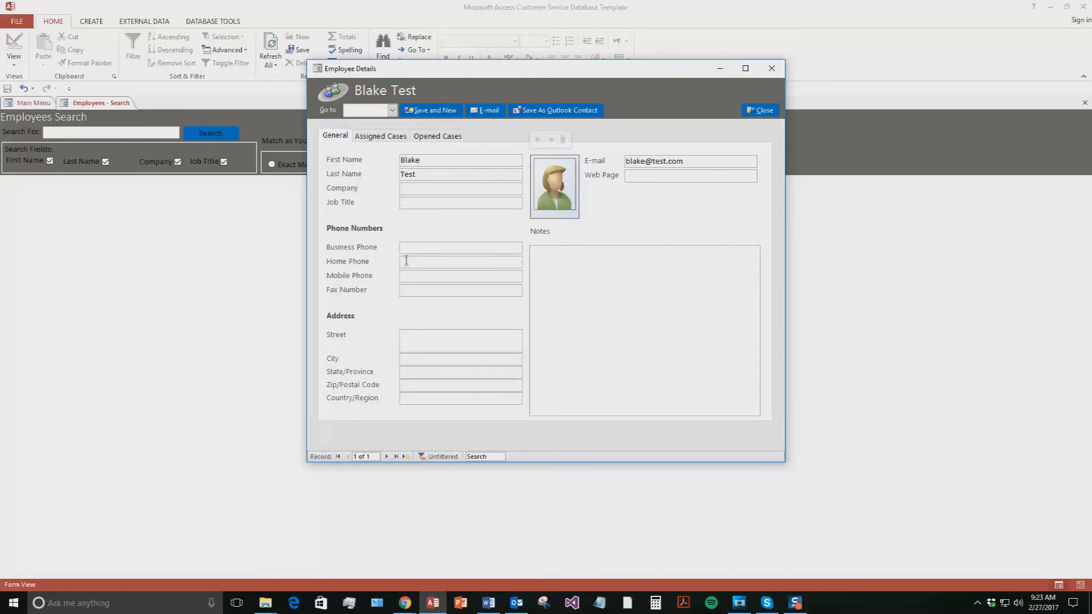
type("5155155555")
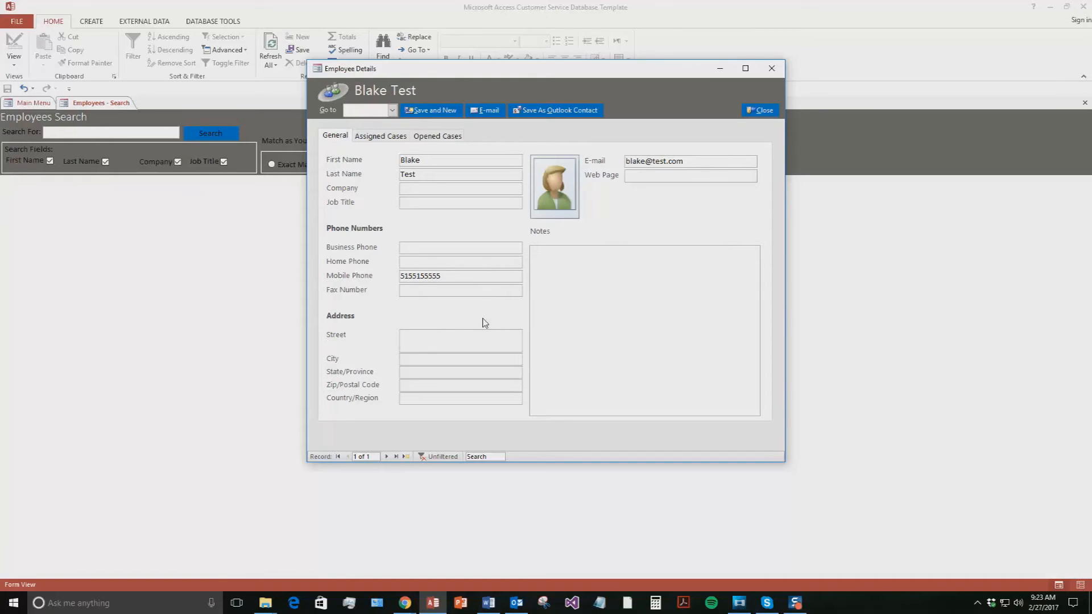
- Review the assigned and opened cases tabs, then Save and New to leave a blank employee record
left_click(380, 135)
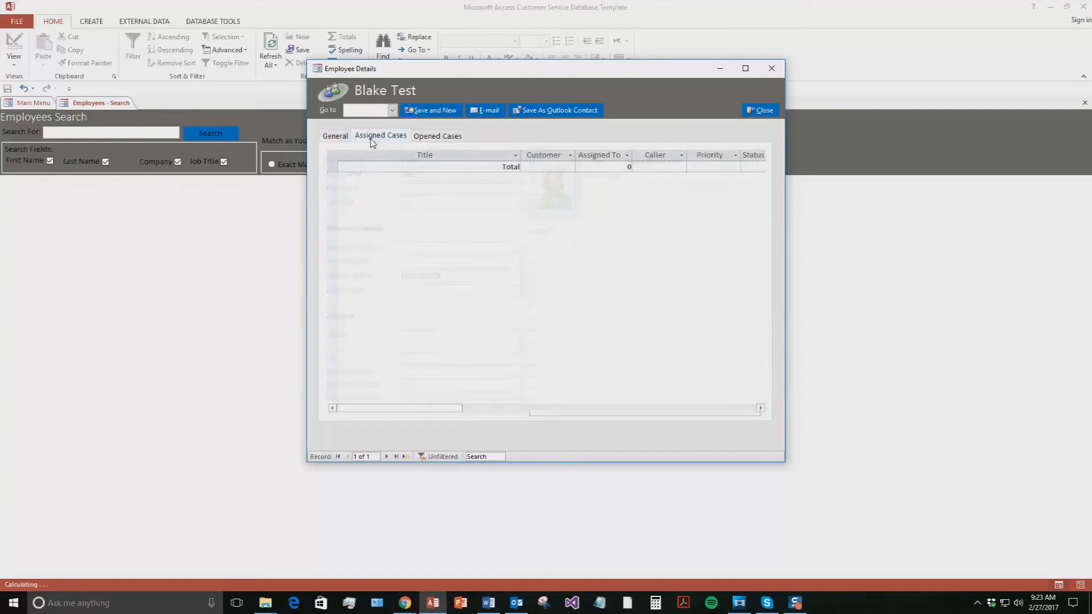
left_click(436, 135)
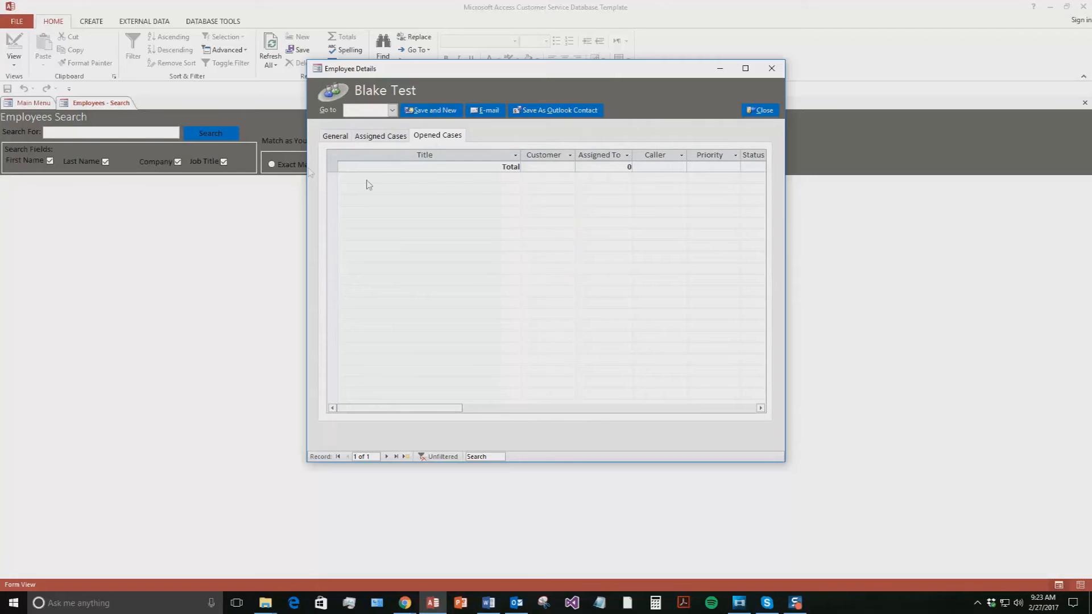
left_click(335, 137)
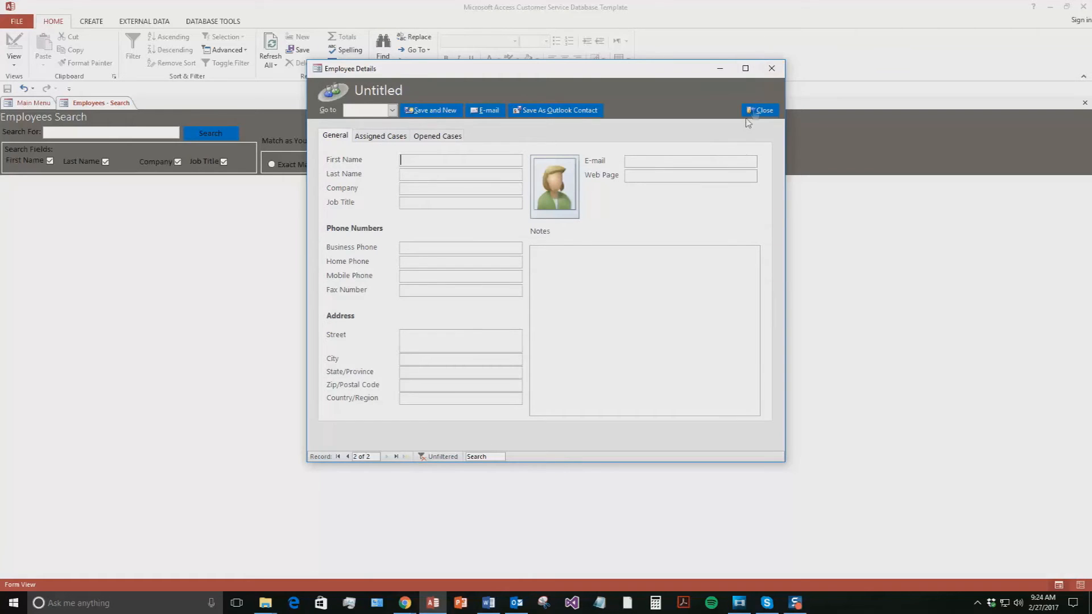
- Search employees for 'B', review the Blake Test record, and move on to the customer search
left_click(760, 110)
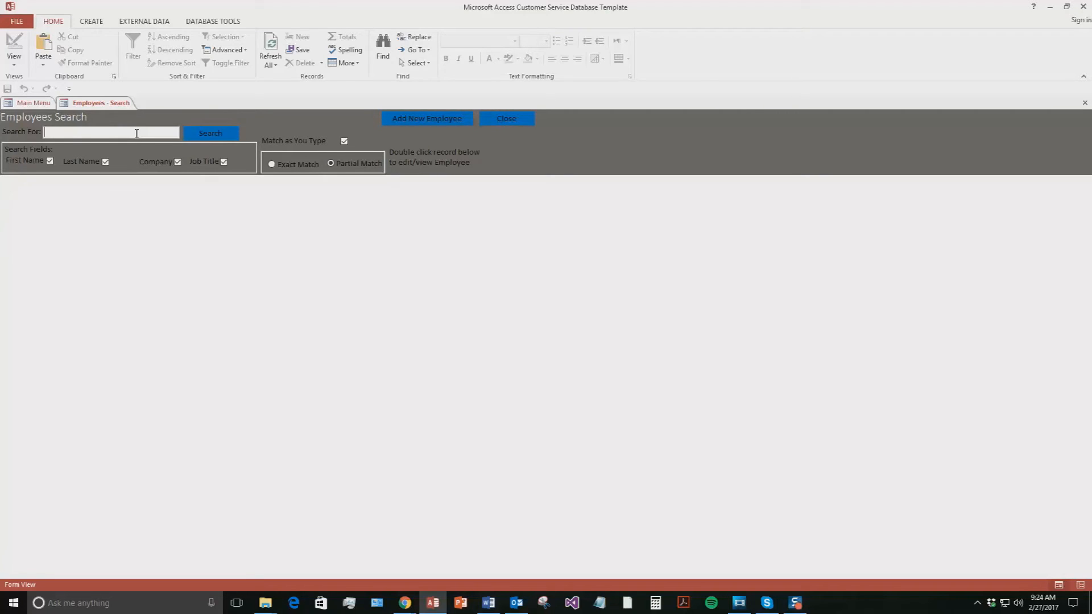
type("B")
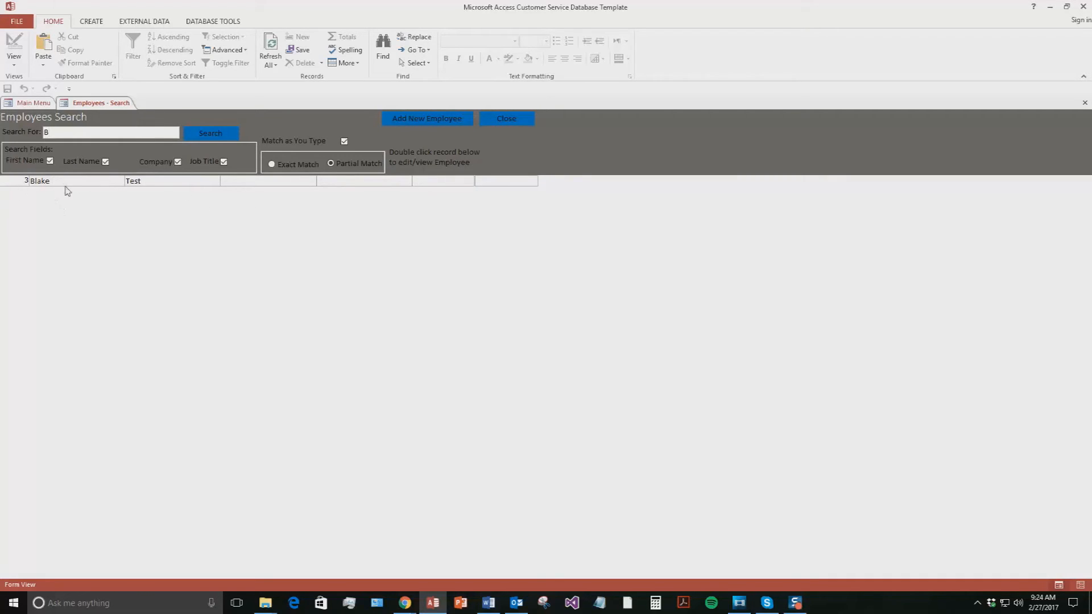
double_click(40, 181)
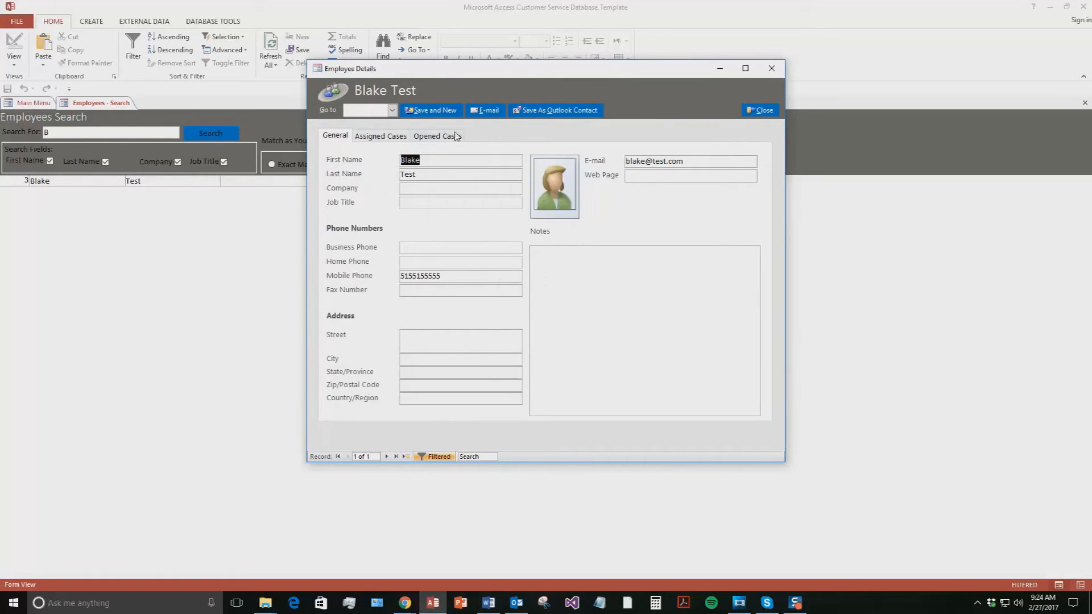
mouse_move(539, 285)
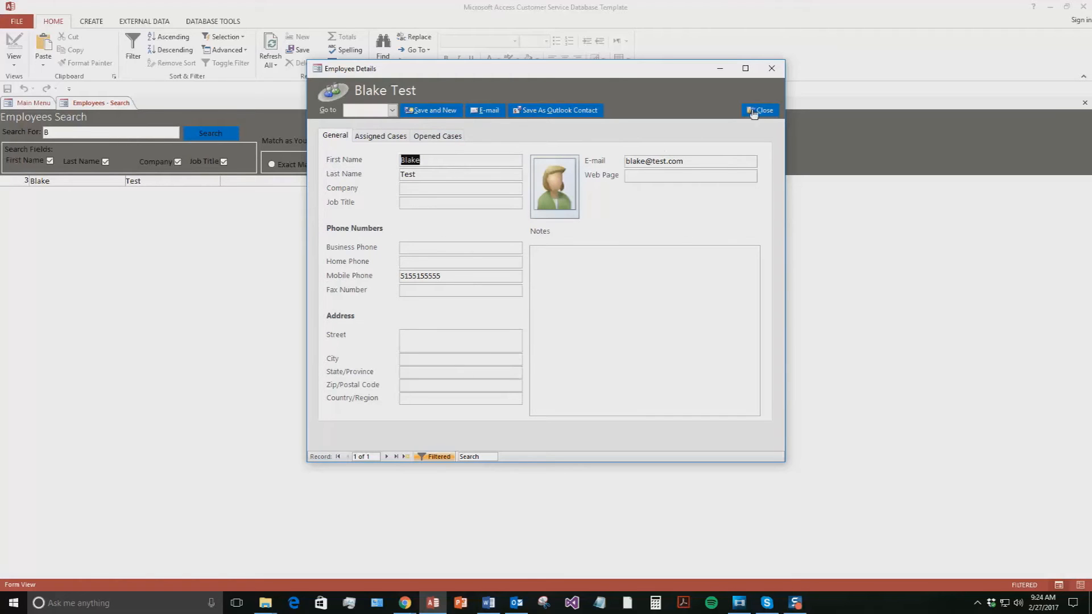
left_click(760, 110)
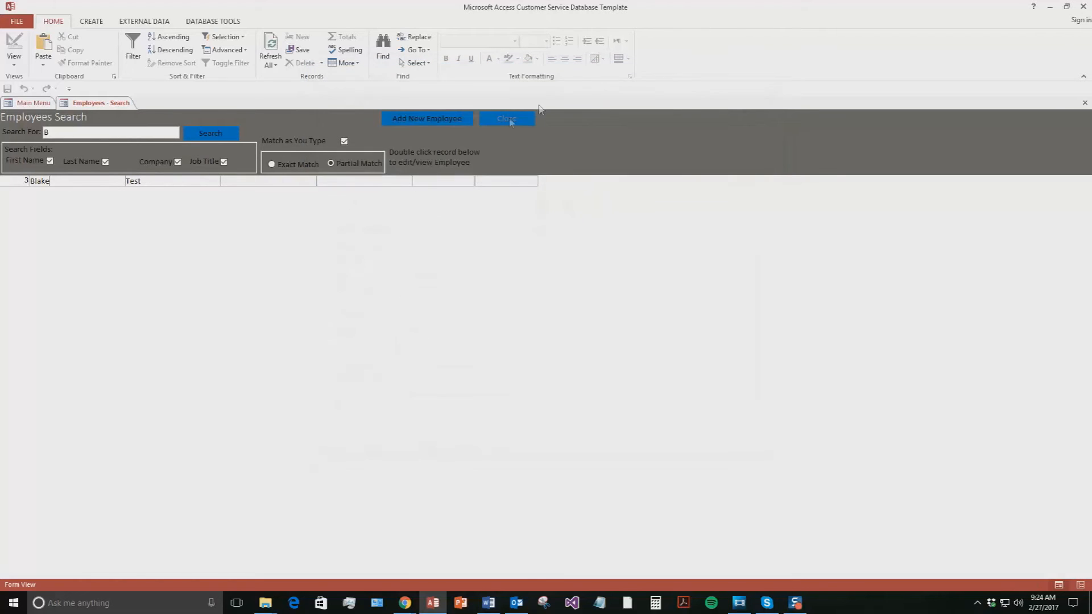
left_click(507, 120)
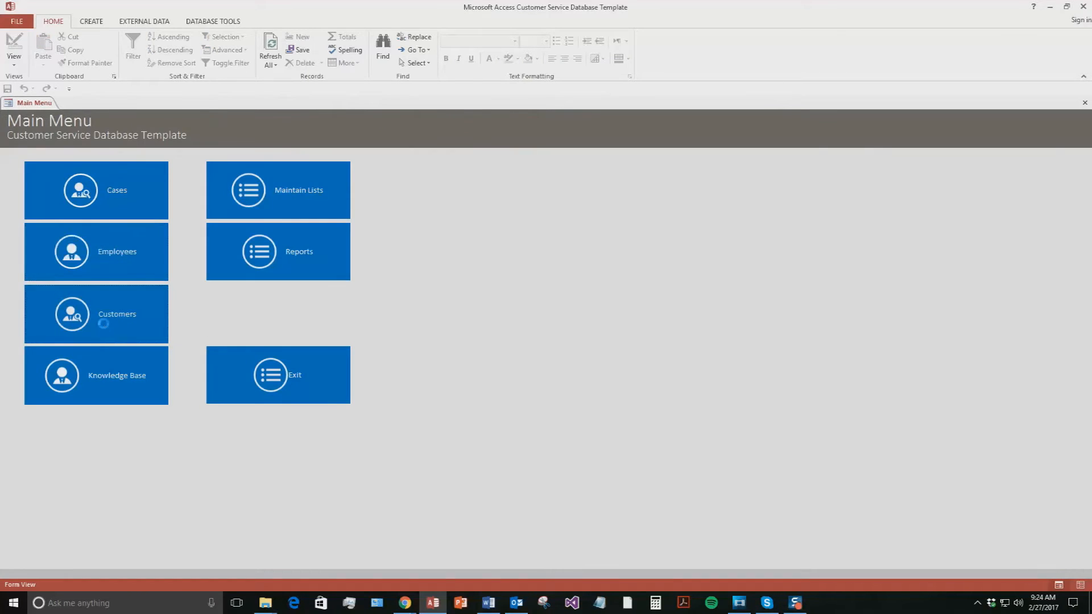
left_click(96, 314)
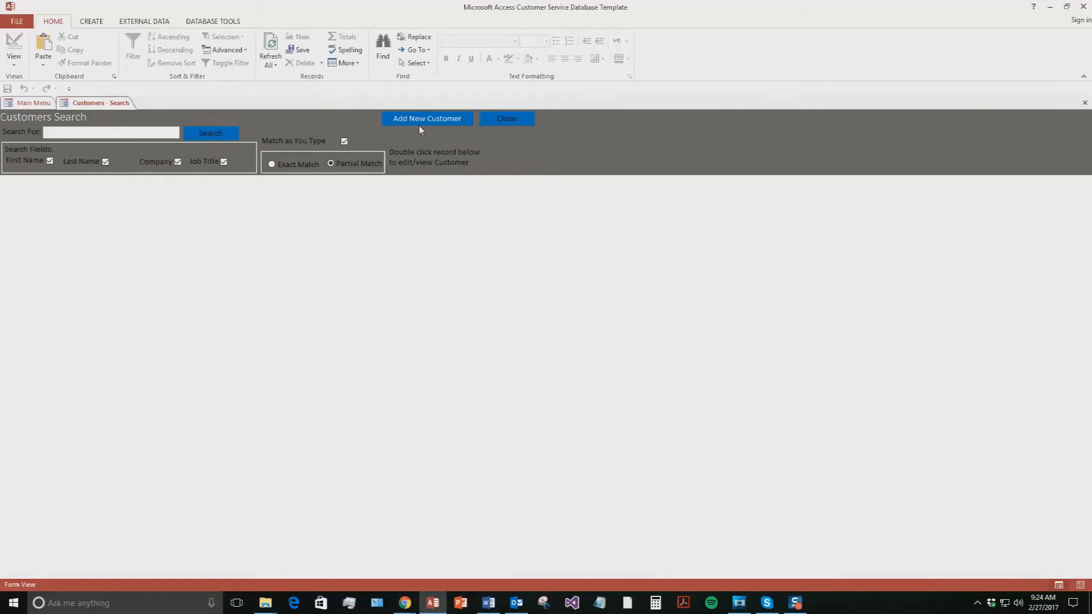
left_click(428, 118)
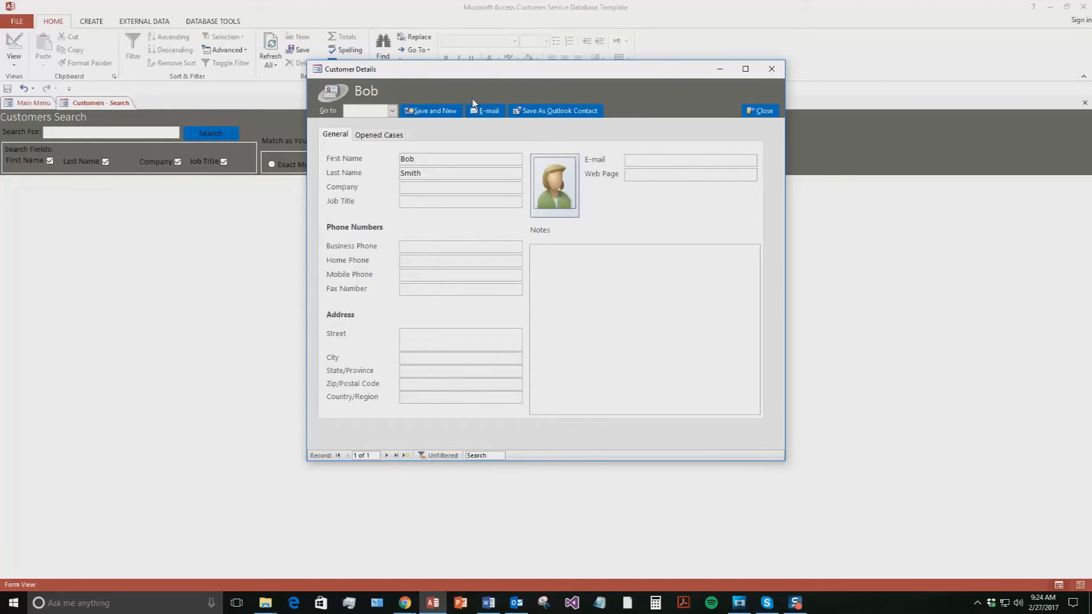
mouse_move(642, 75)
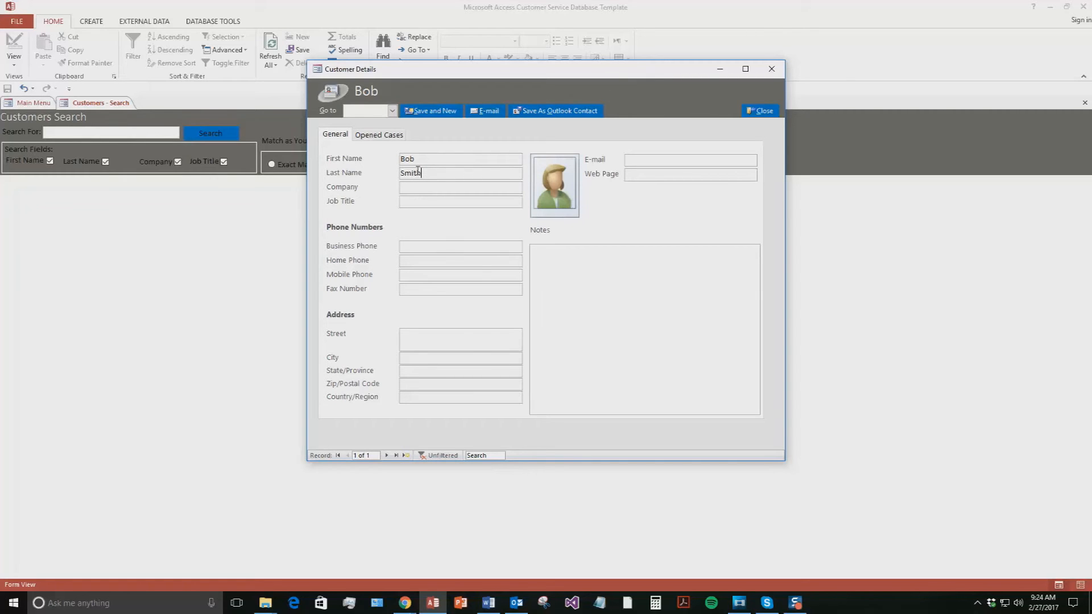
left_click(460, 246)
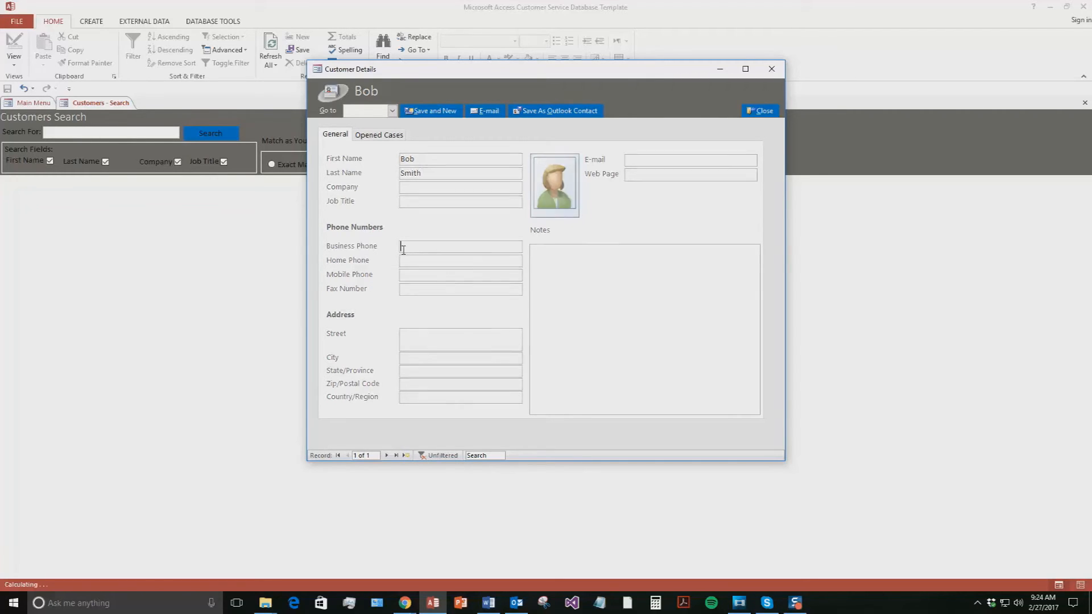
type("555")
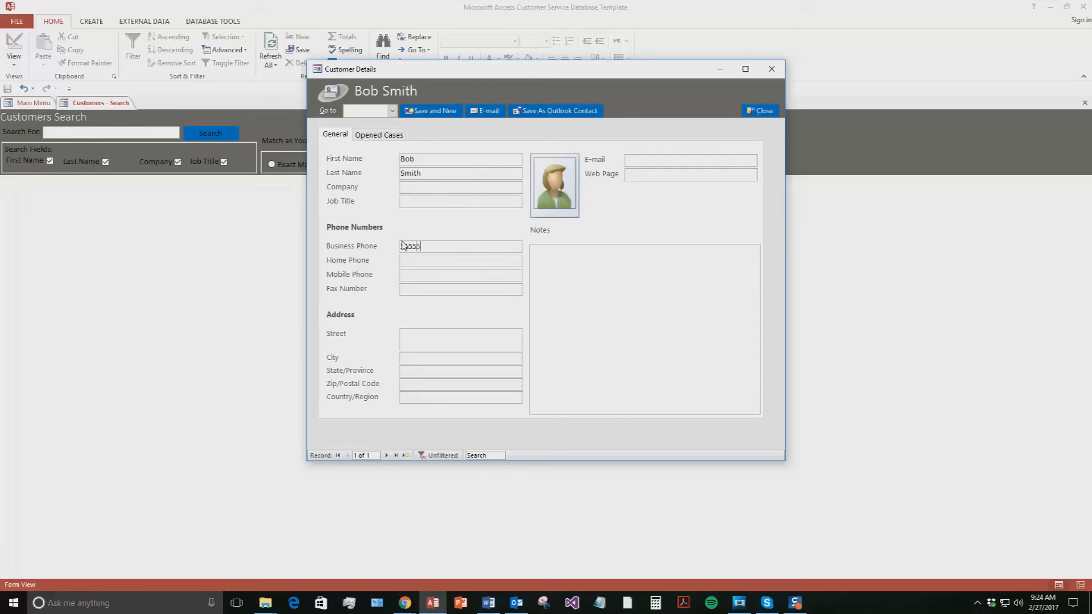
type("5155556666")
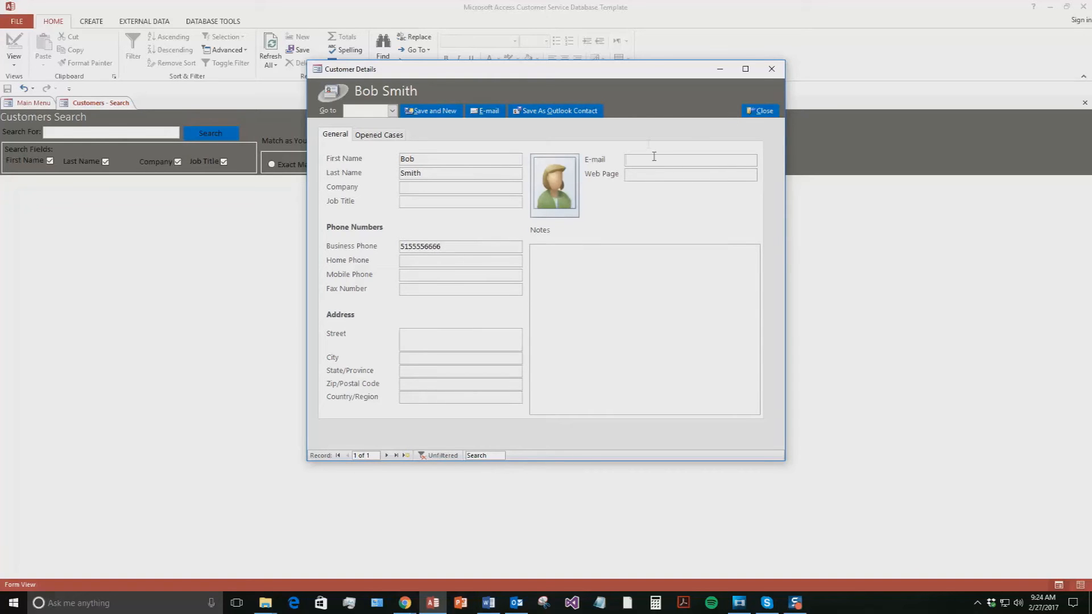
type("bob@test.com")
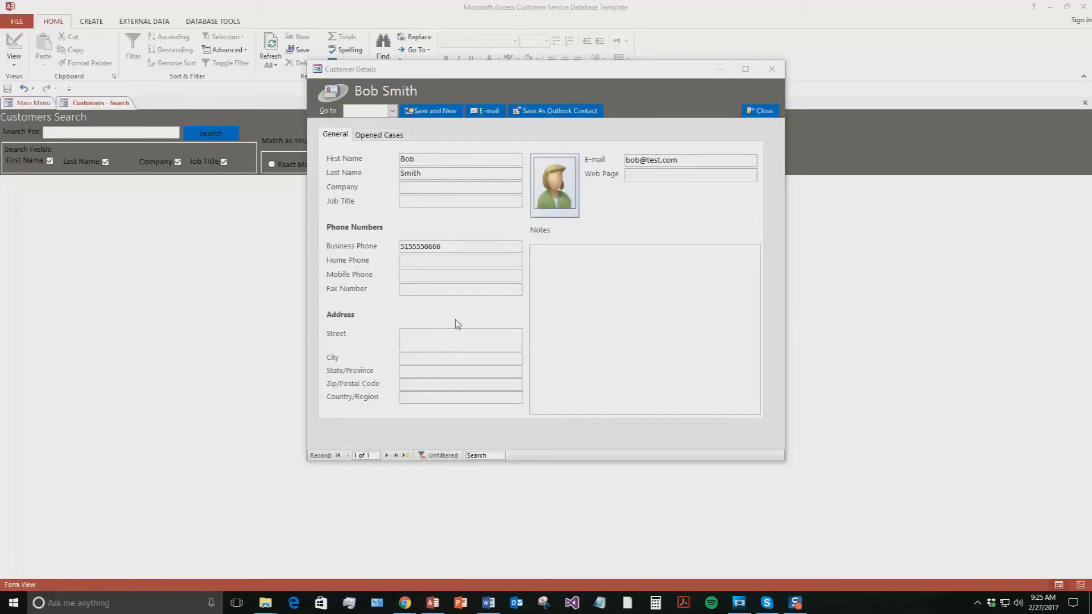
mouse_move(590, 196)
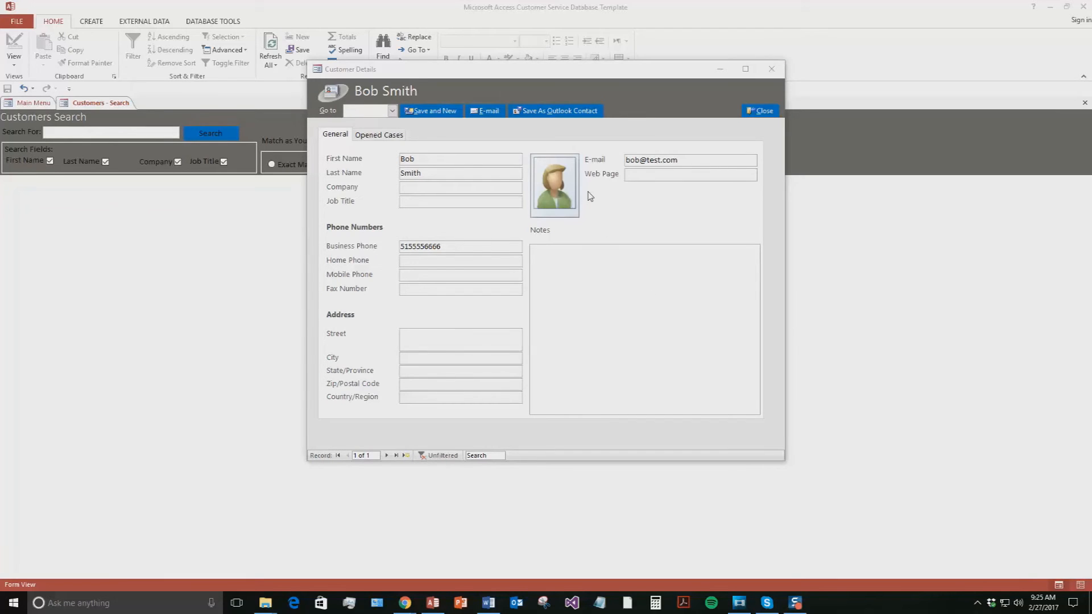
mouse_move(555, 181)
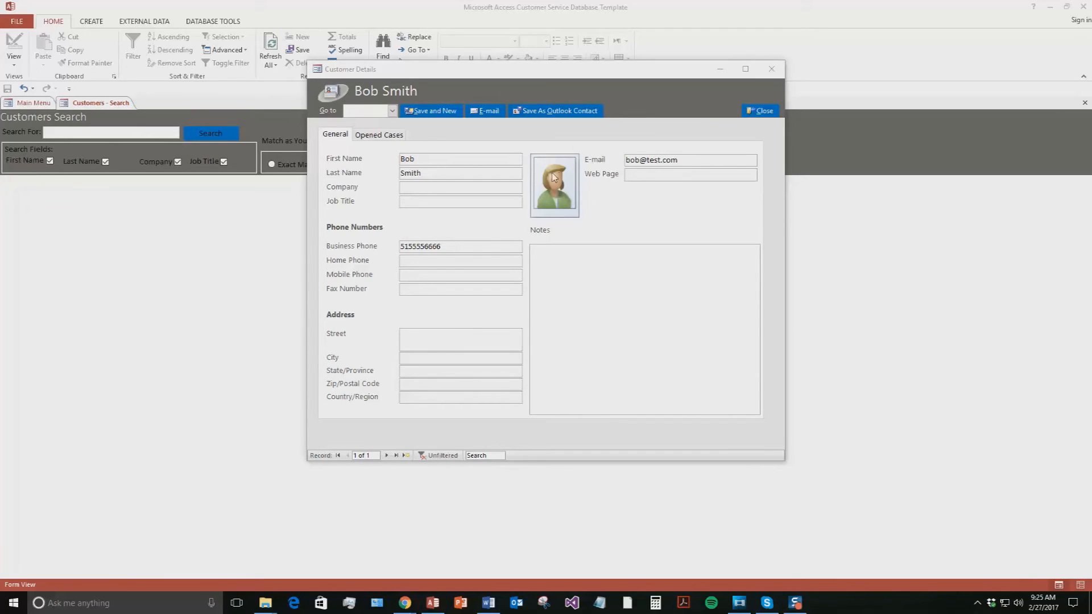
mouse_move(326, 124)
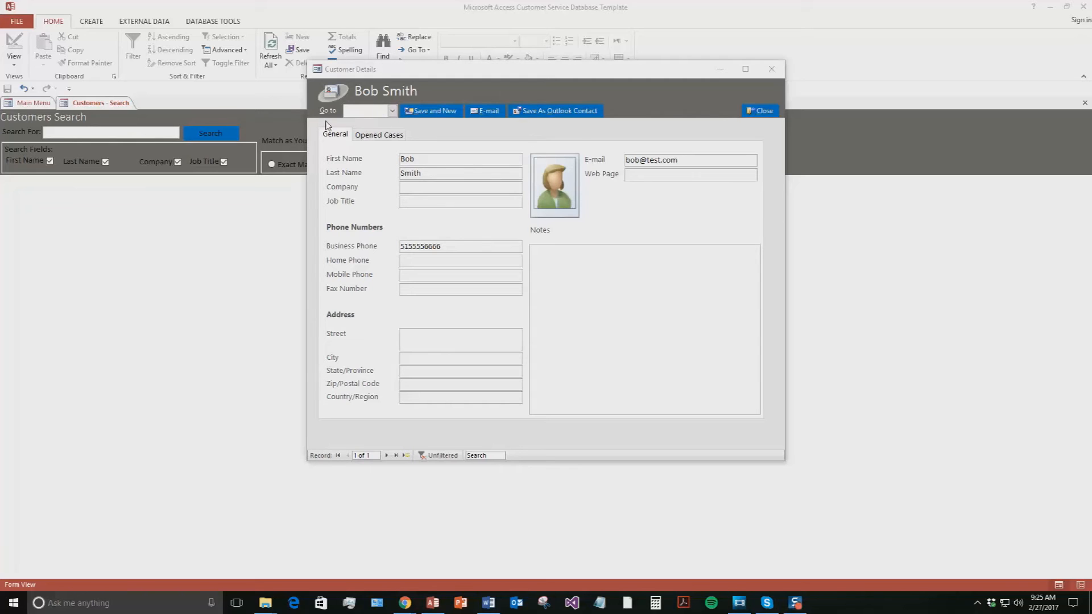
- Check the customer's opened cases tab, then Save and New to leave a blank customer record
left_click(379, 134)
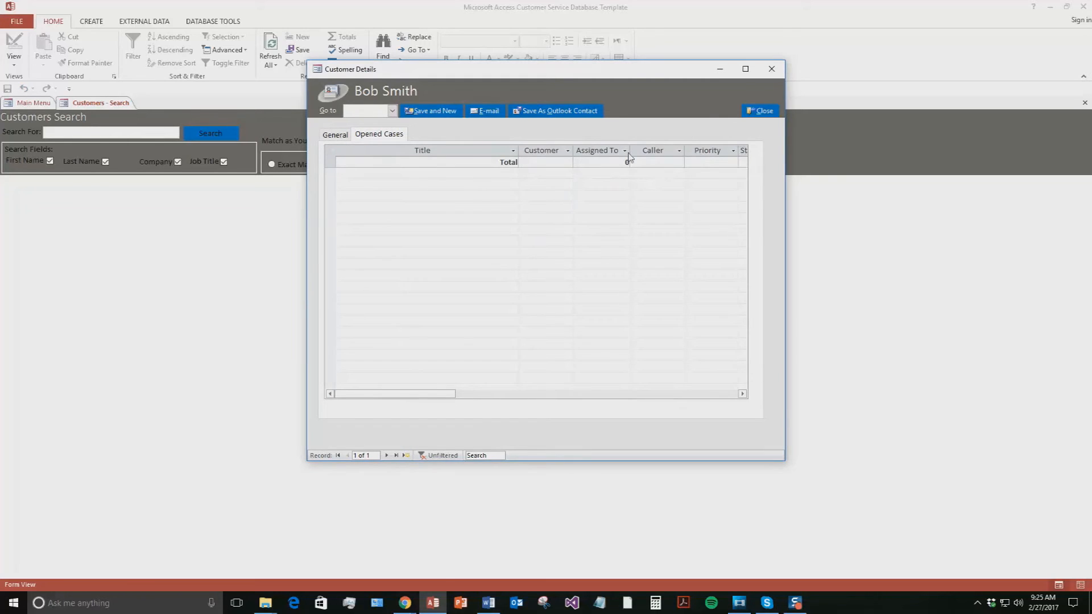
left_click(334, 134)
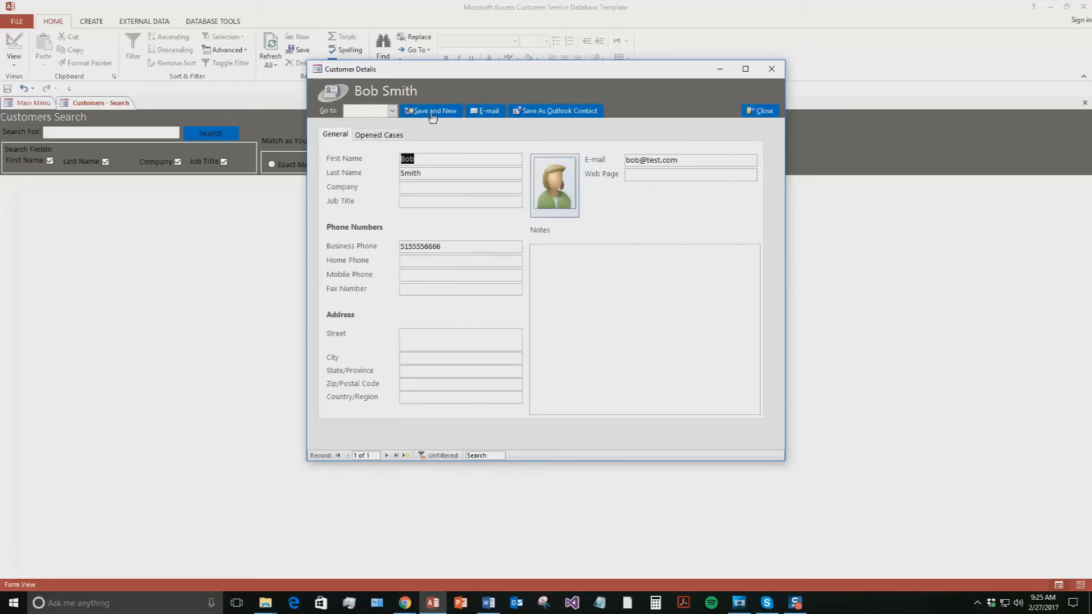
left_click(432, 110)
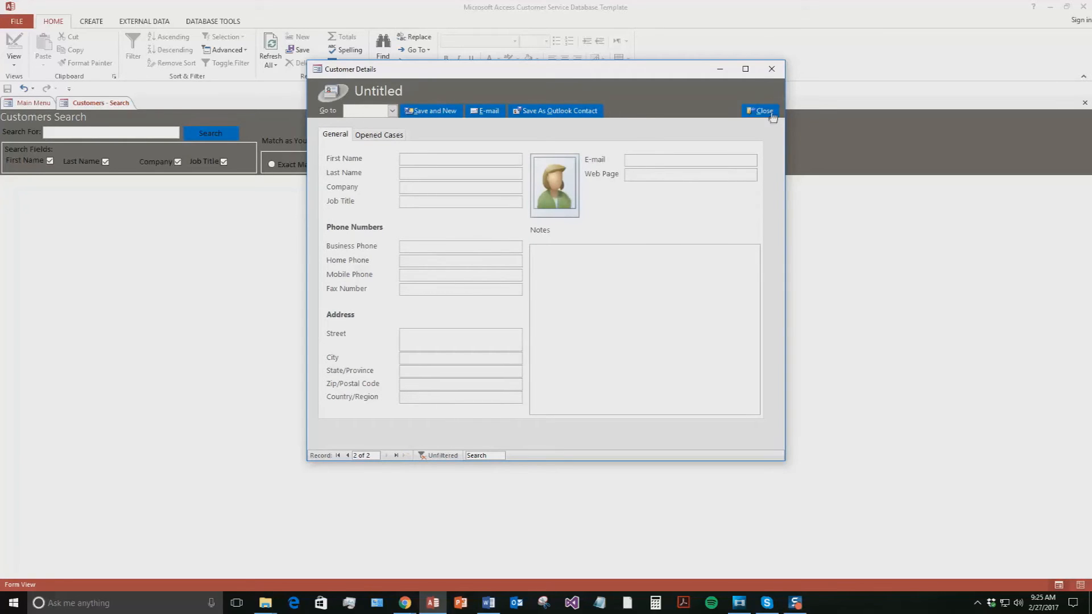
- Search customers for 'B', review Bob Smith's record, and return to the Main Menu
left_click(760, 111)
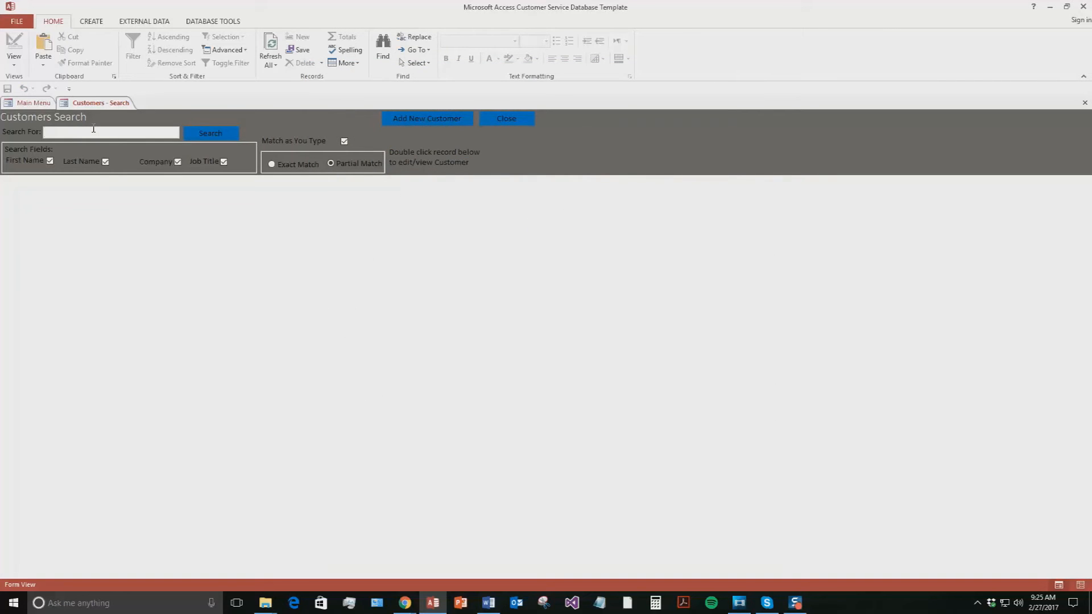
type("B")
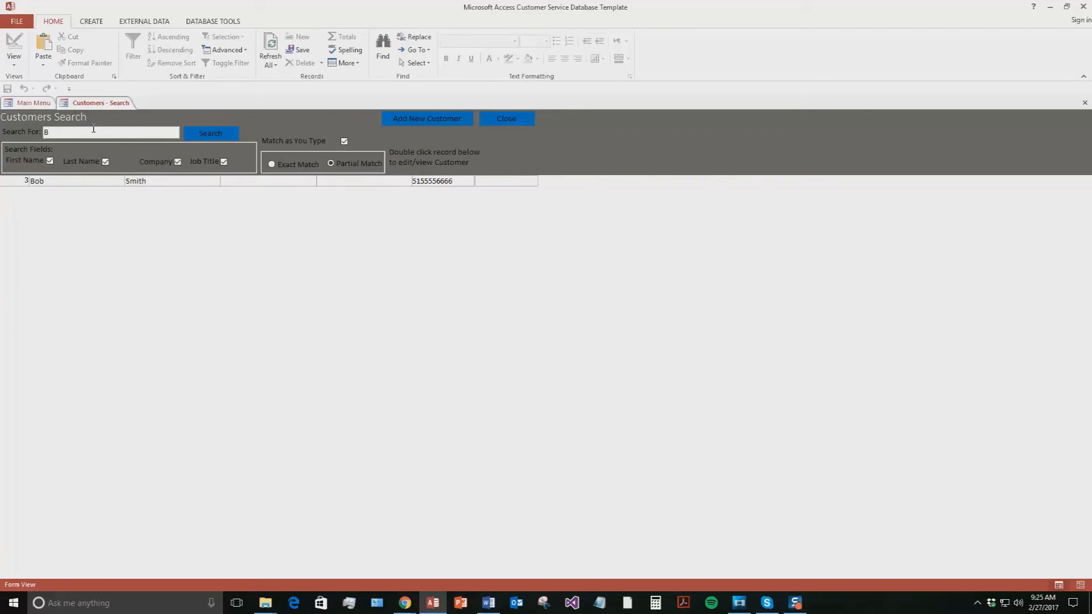
mouse_move(41, 194)
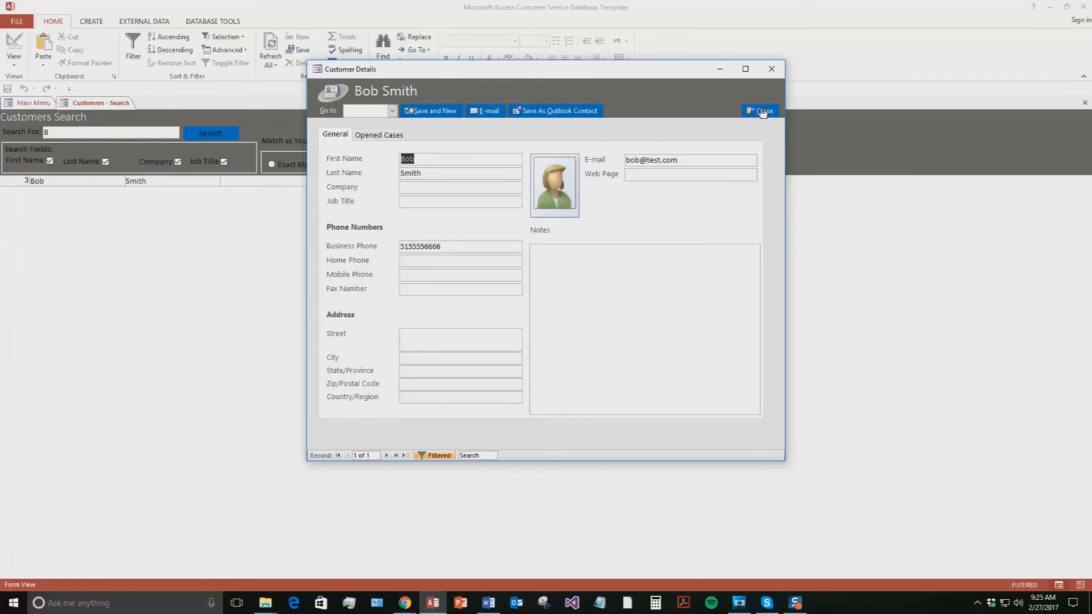
left_click(762, 111)
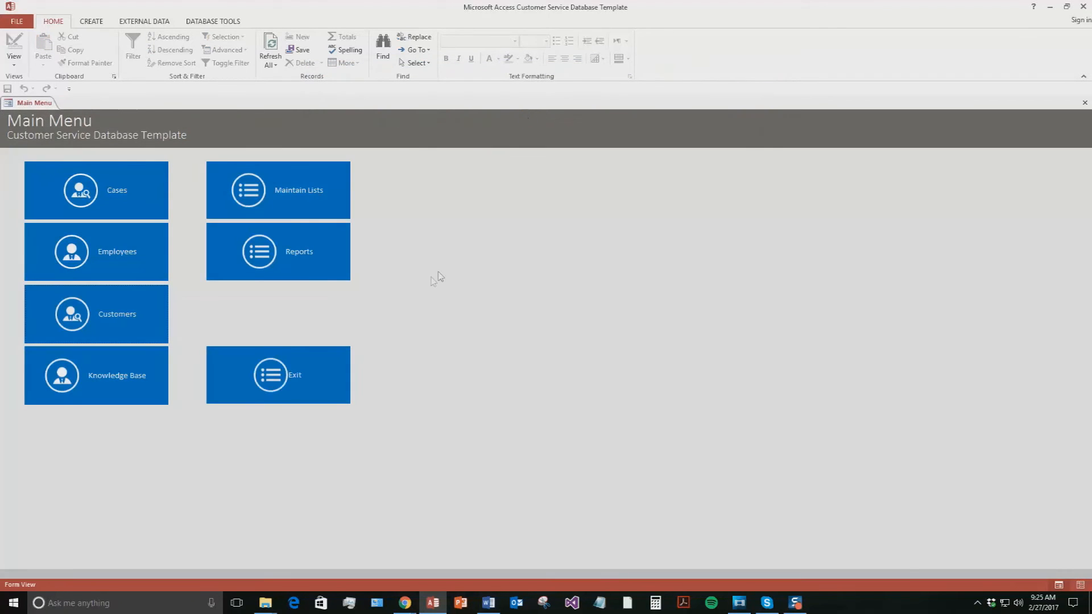
- Create a new case titled Return Item with customer Bob Smith and an assigned employee
left_click(95, 190)
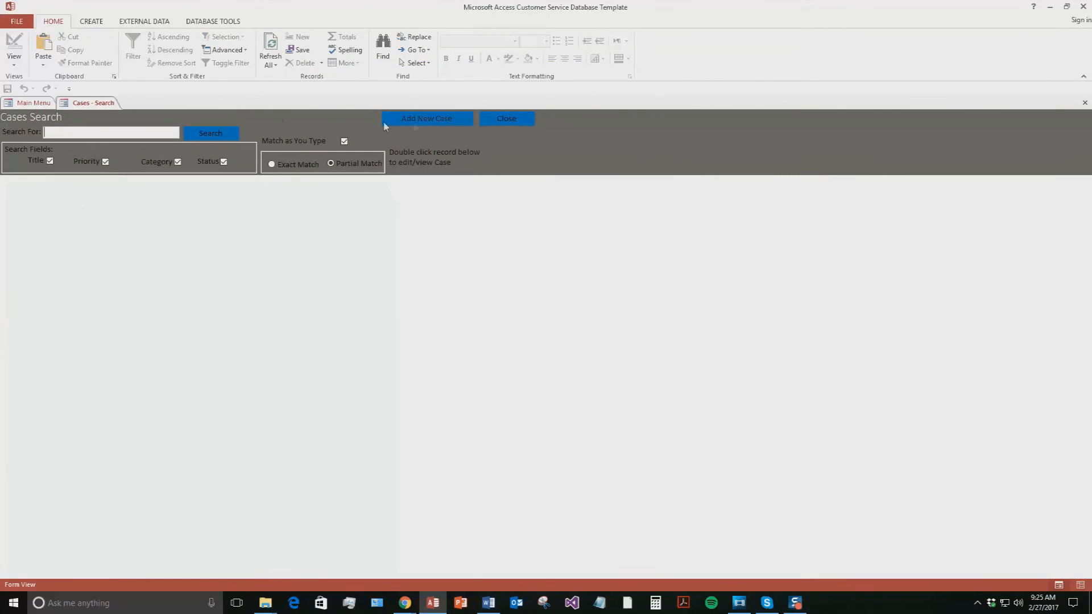
left_click(427, 118)
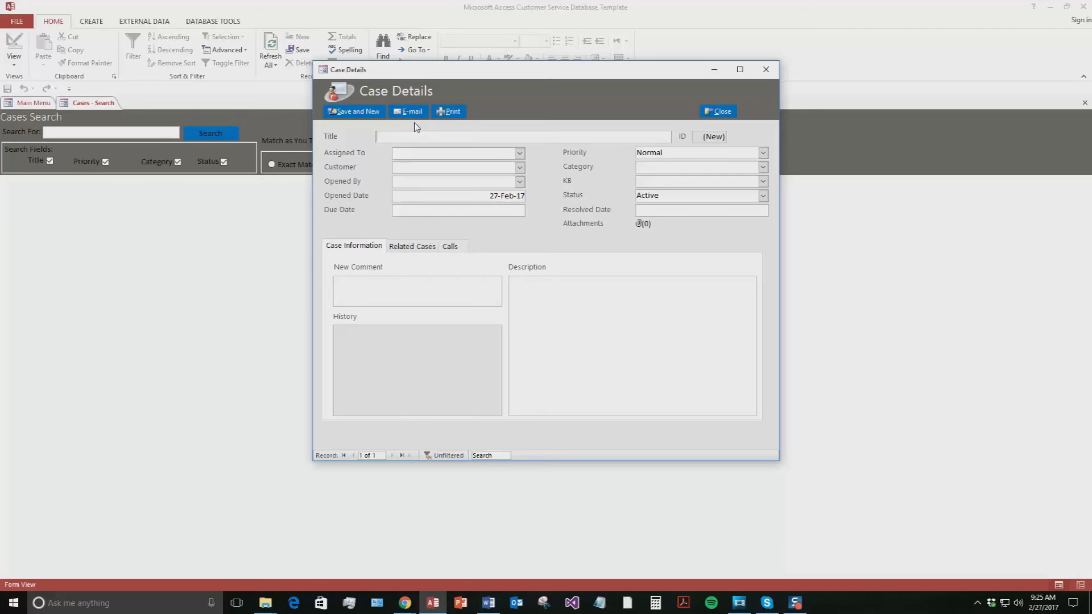
type("Return Item")
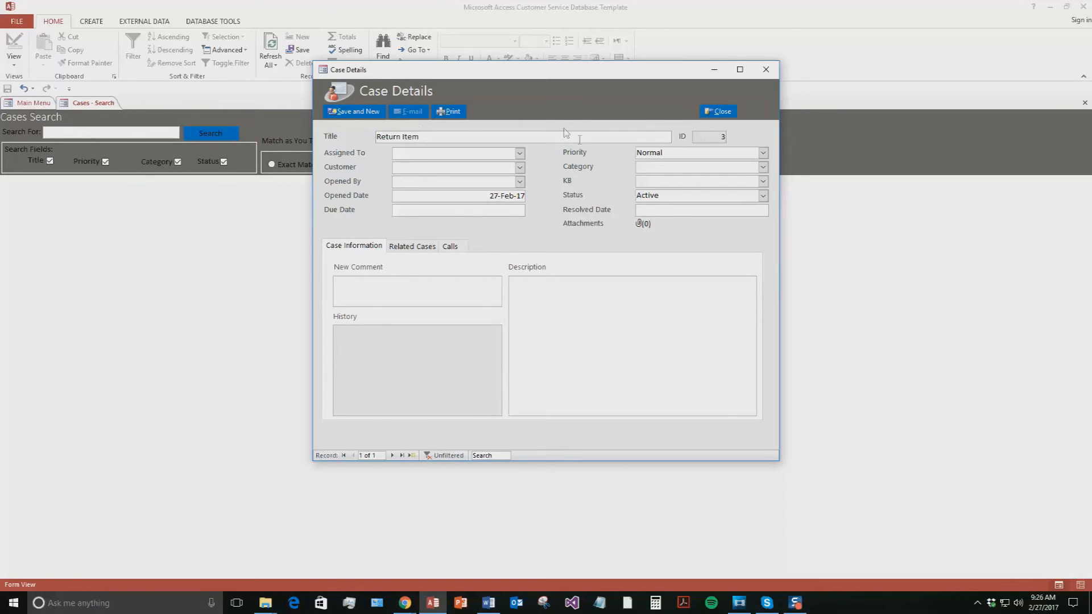
left_click(518, 152)
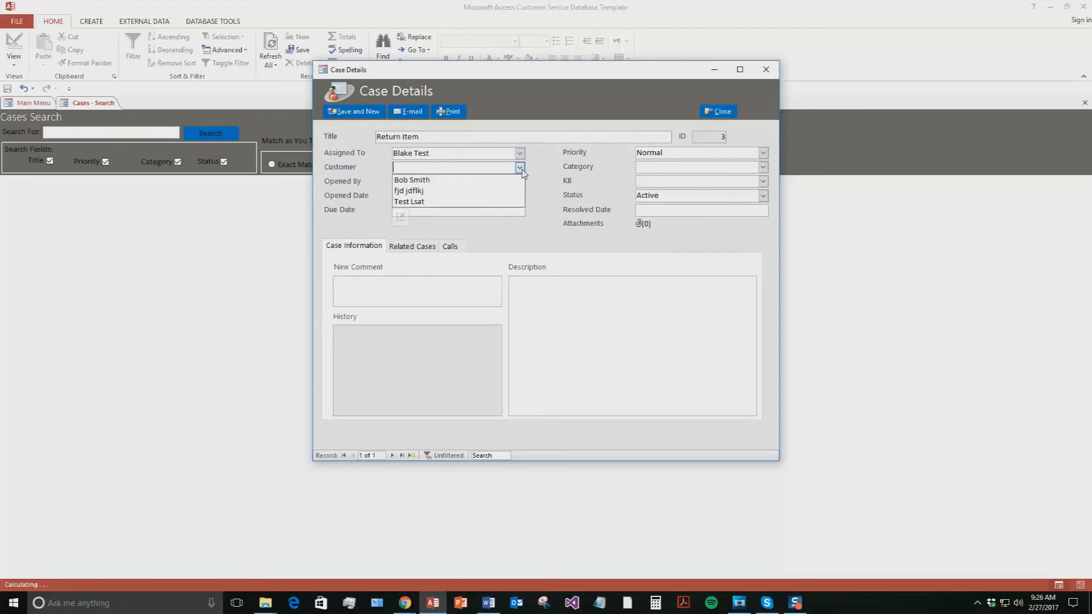
left_click(411, 180)
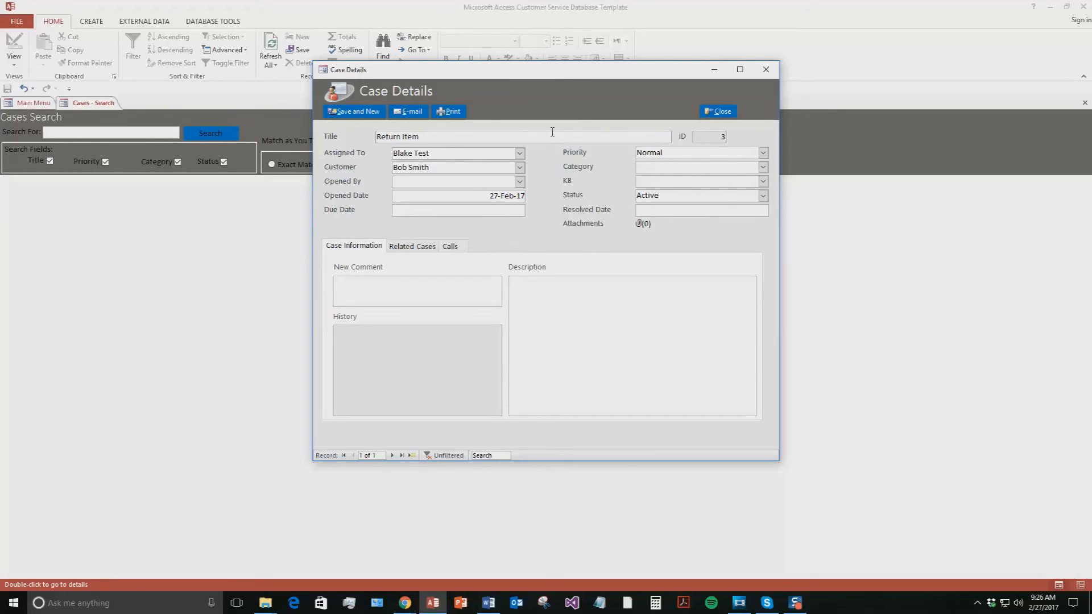
mouse_move(513, 196)
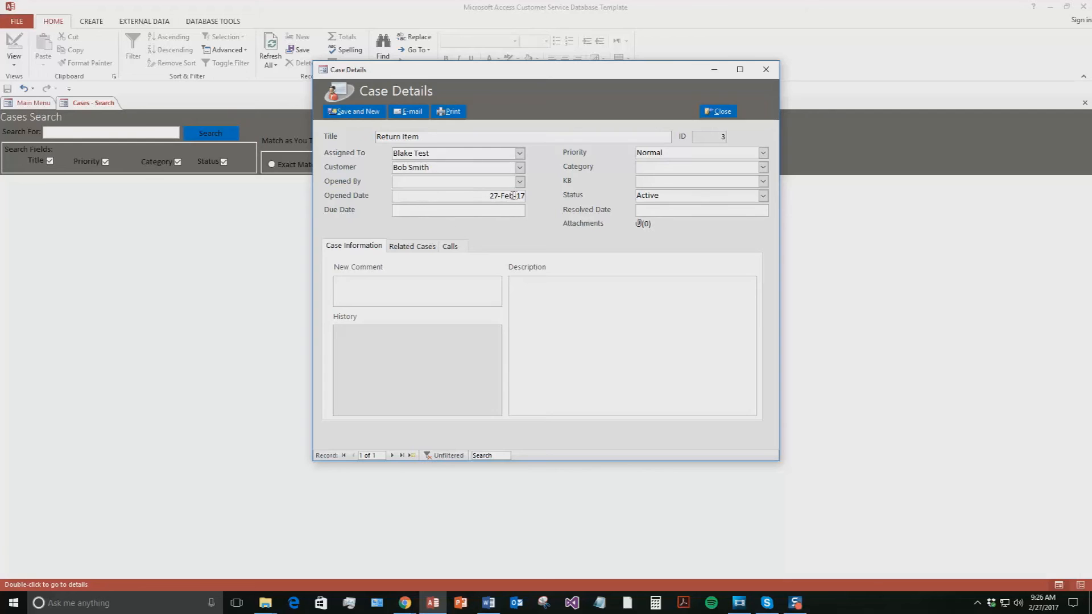
mouse_move(492, 268)
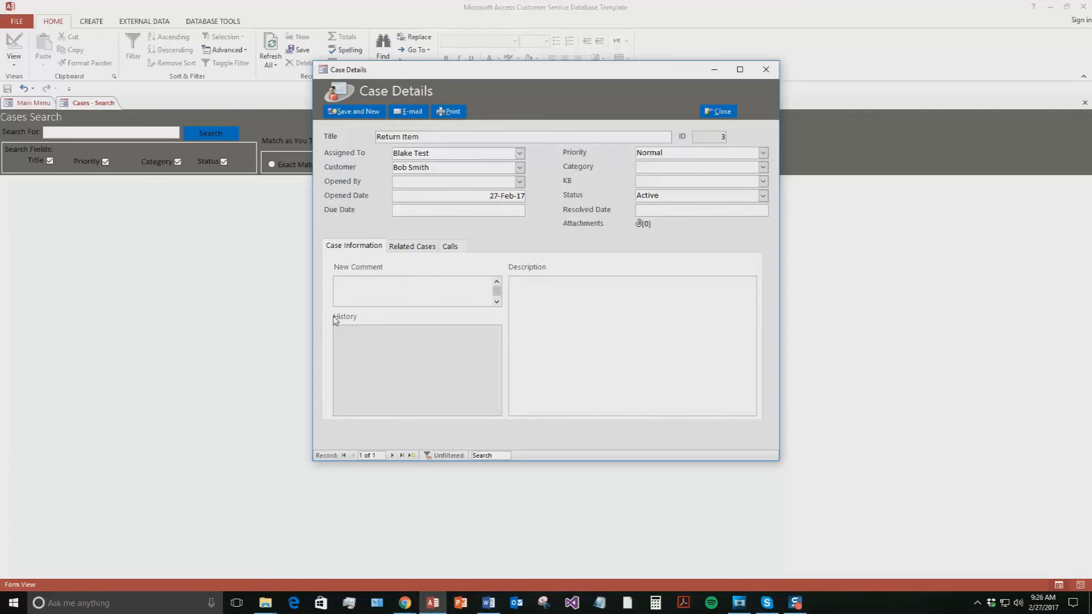
mouse_move(379, 317)
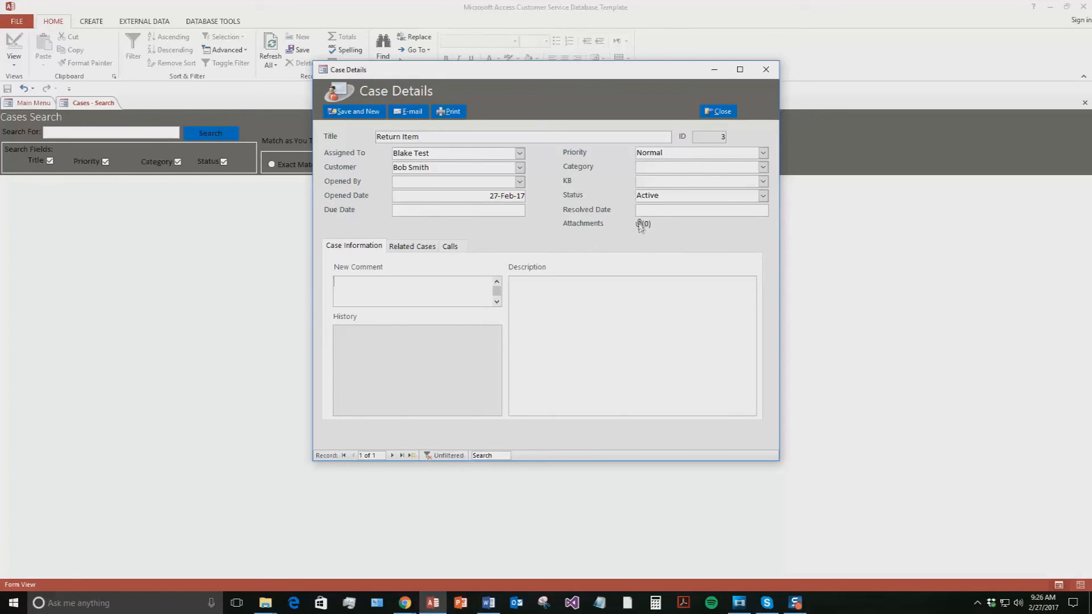
left_click(413, 291)
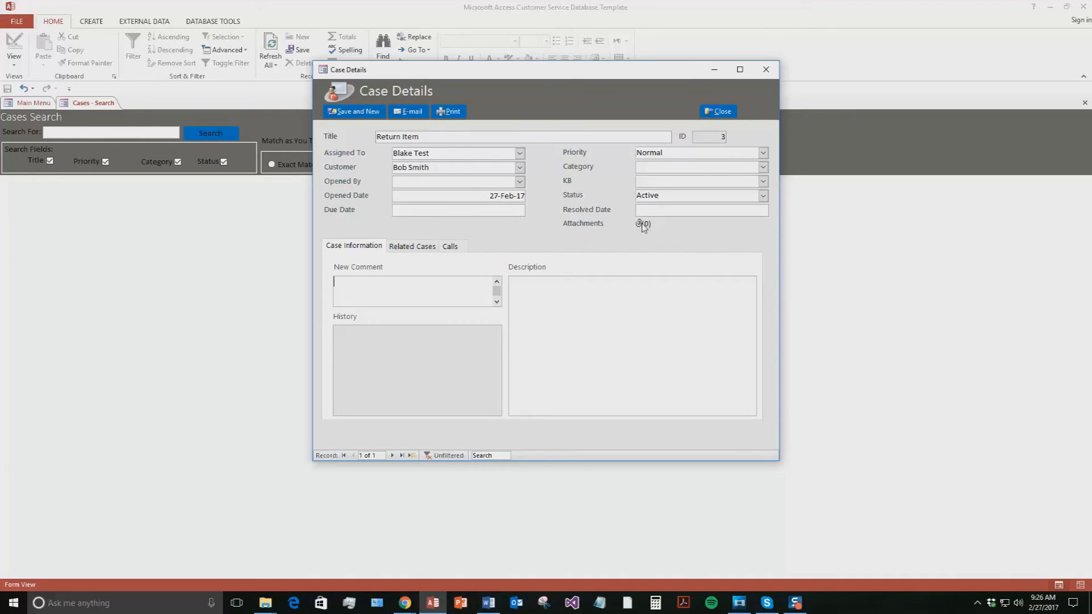
mouse_move(635, 243)
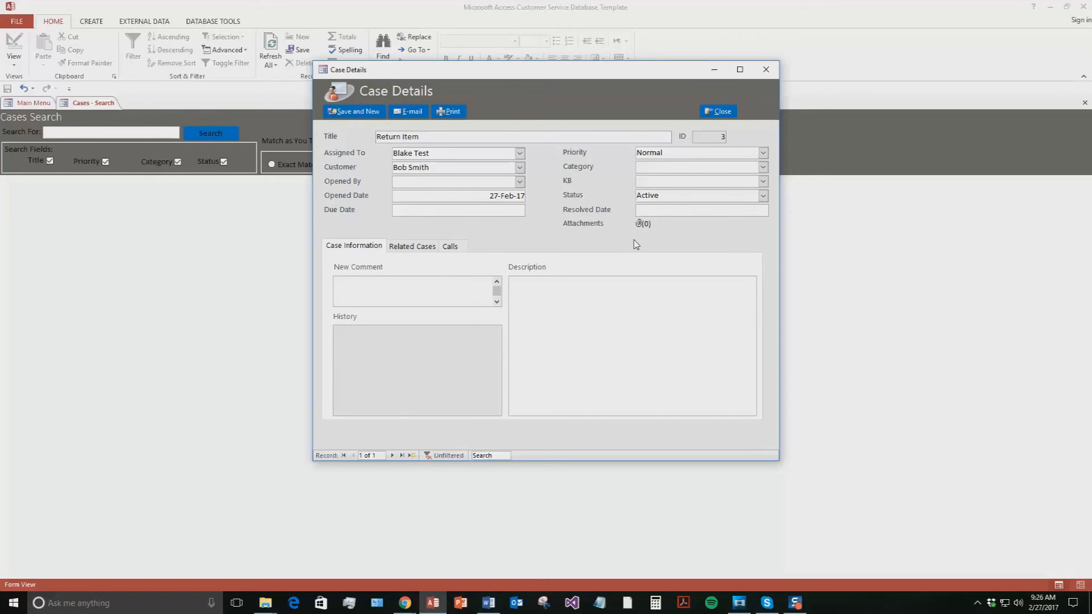
mouse_move(359, 114)
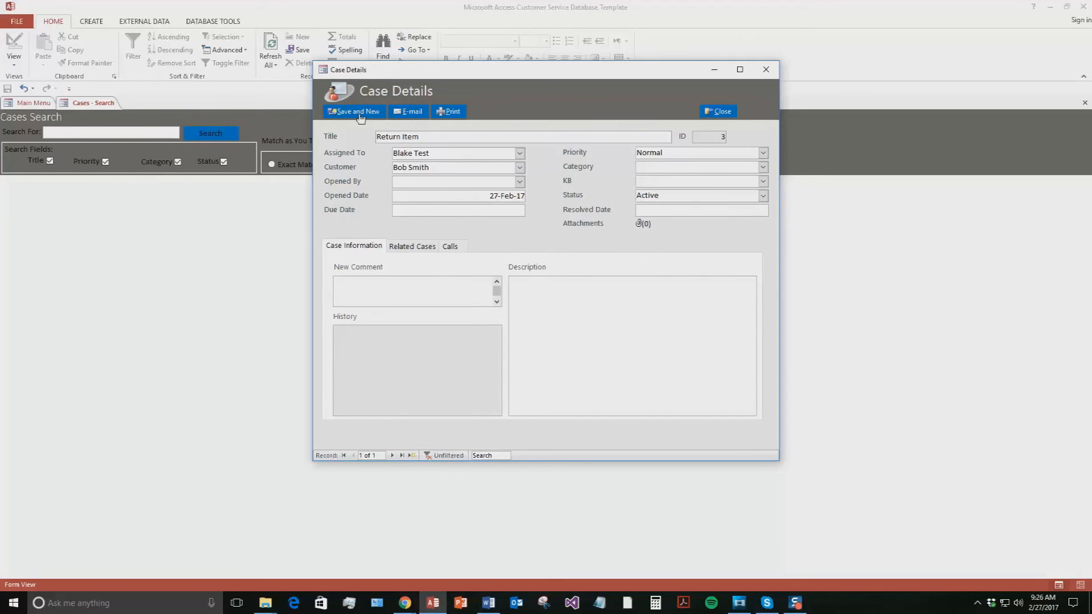
- Save the Return Item case and close Case Details back to Cases Search
left_click(355, 112)
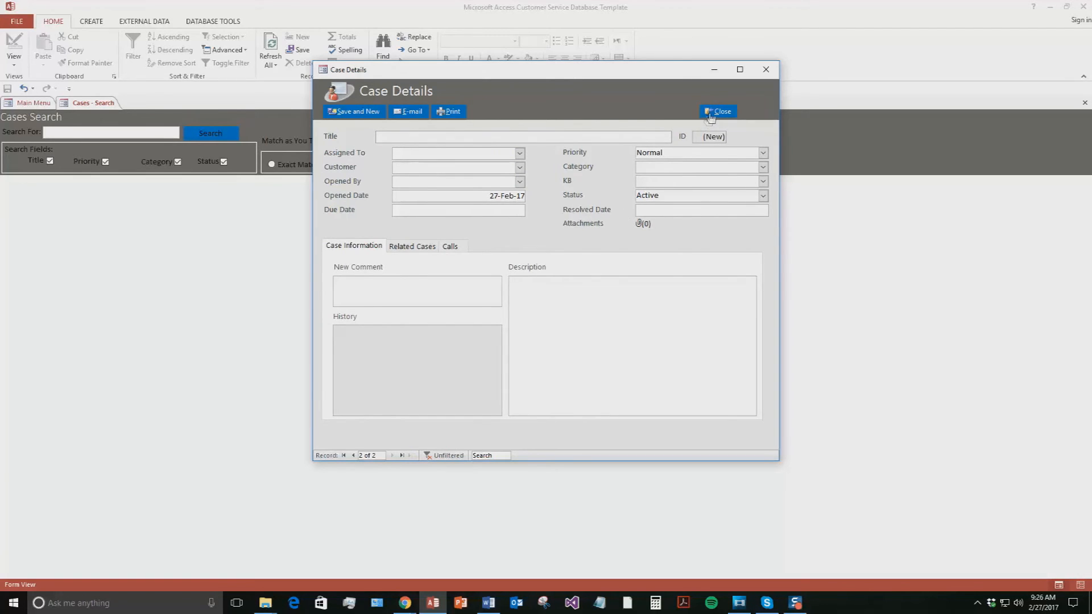
left_click(719, 111)
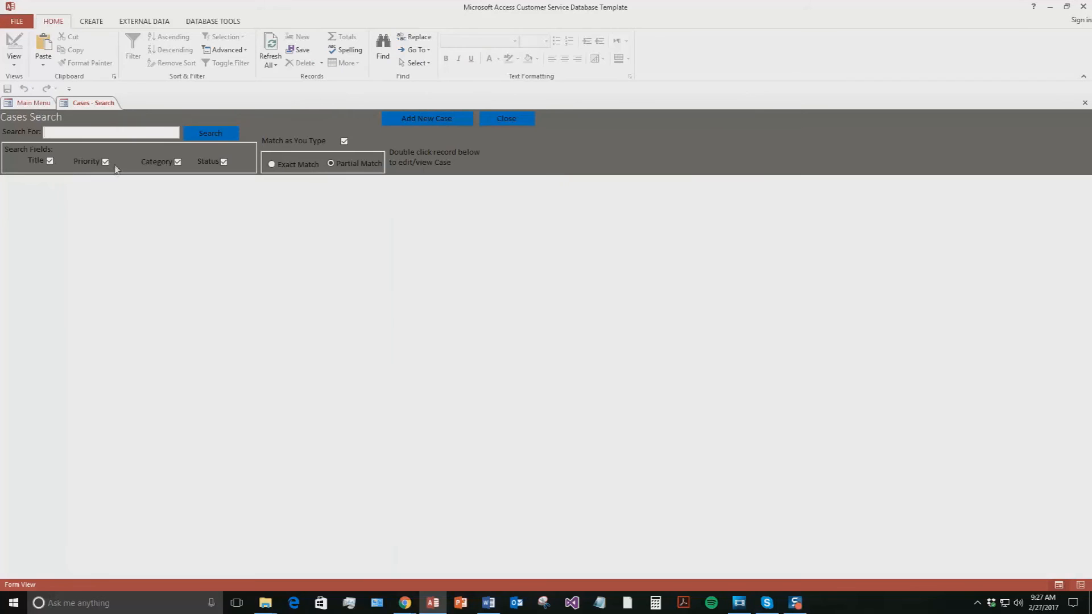
- Search cases for R, review the listed Return Item record, then close it
left_click(116, 132)
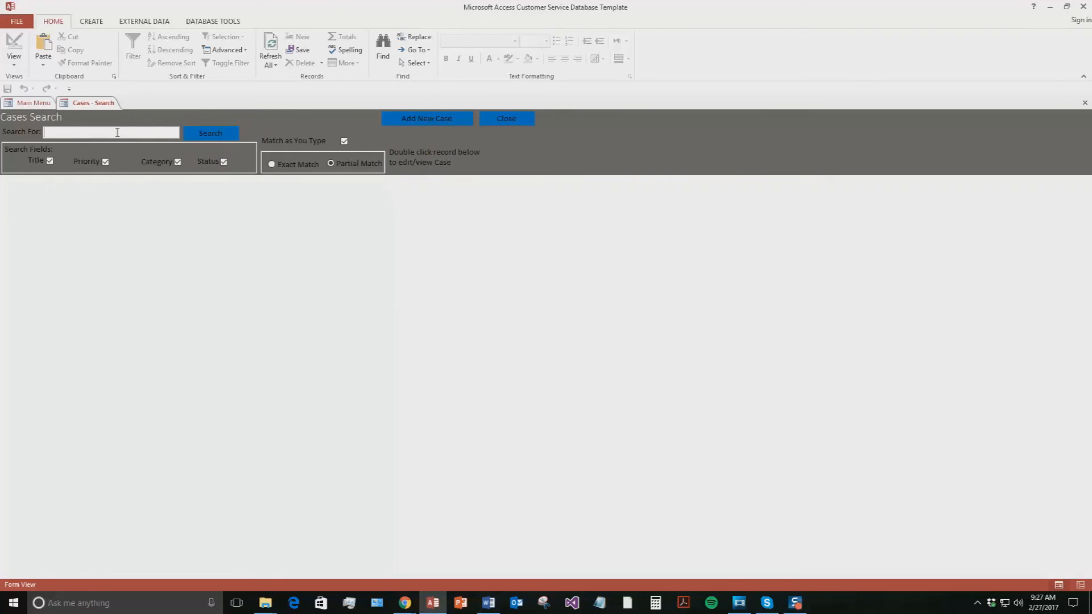
type("R")
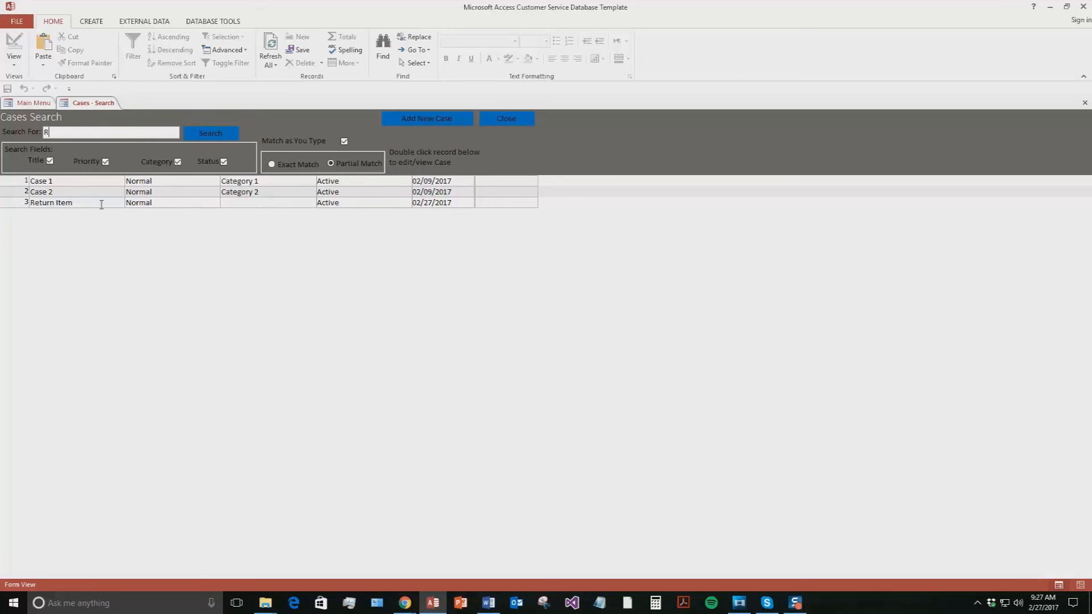
double_click(51, 203)
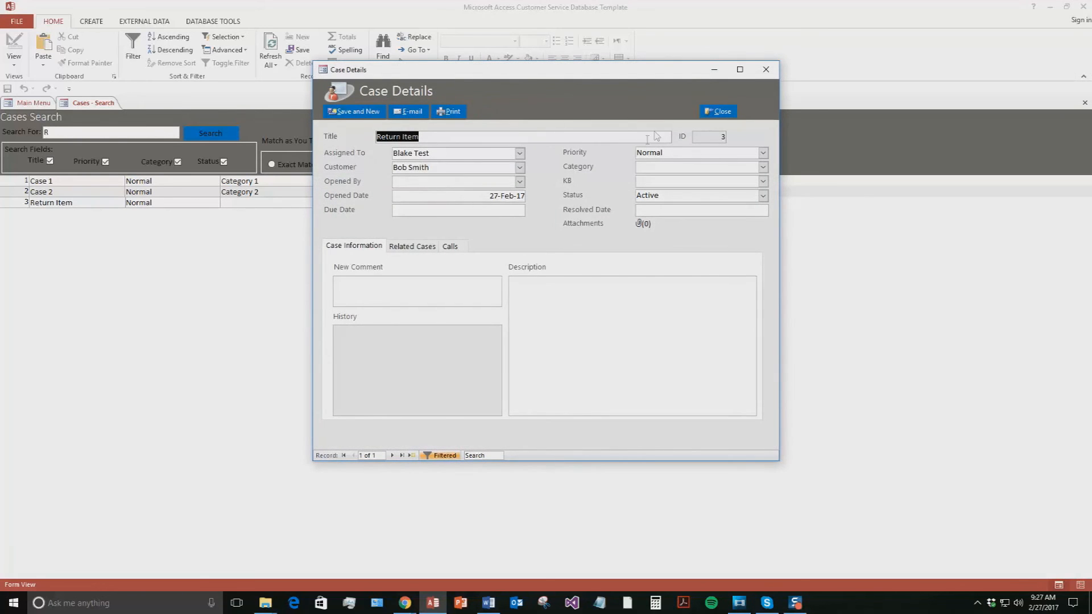
mouse_move(547, 348)
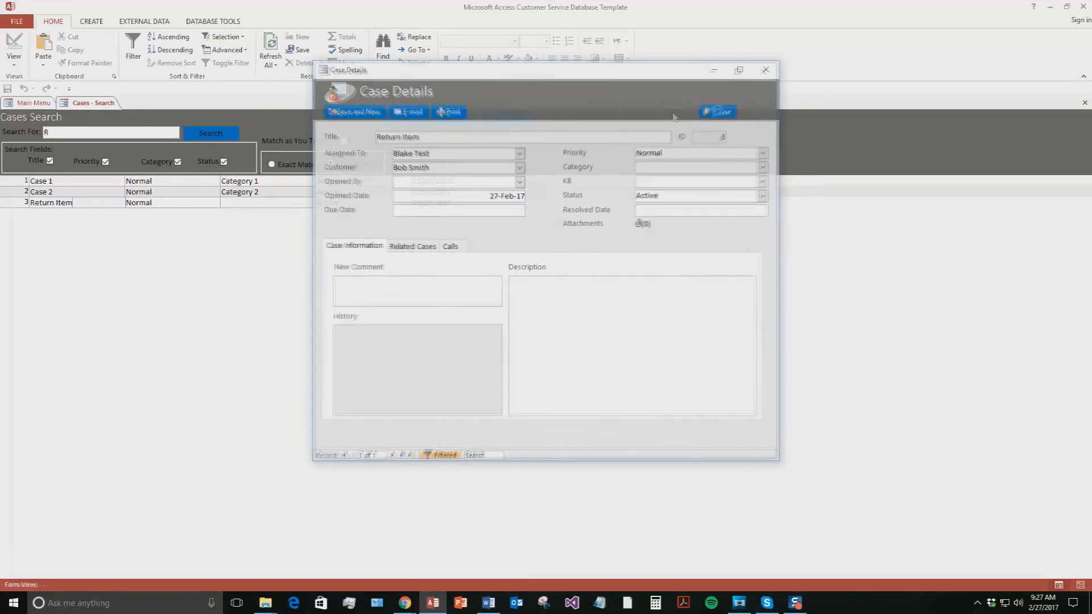
left_click(717, 111)
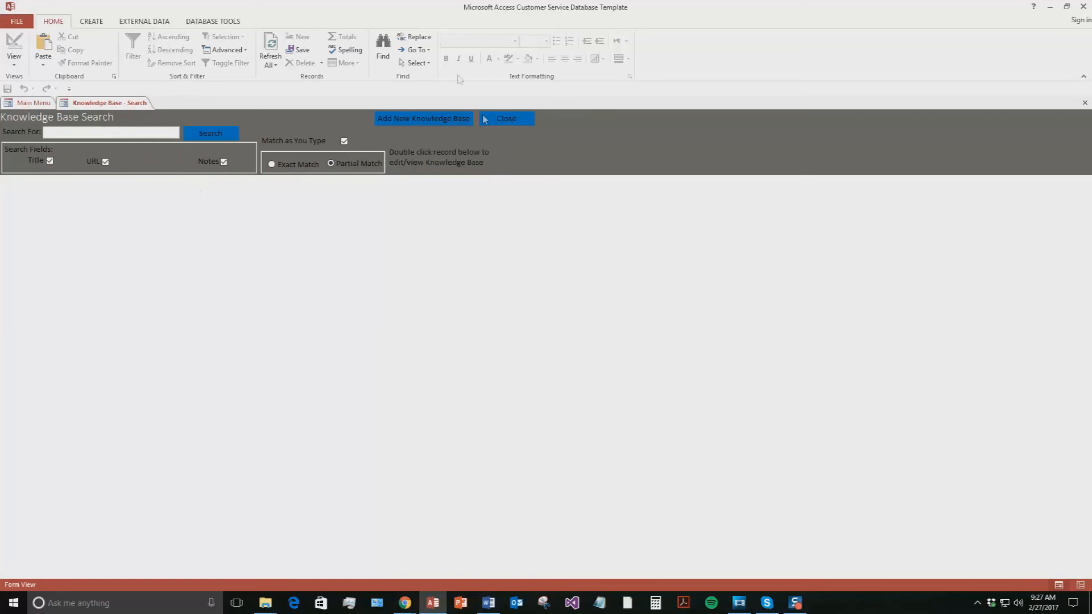
- Start a new knowledge base entry titled Customer Service Rules
left_click(423, 118)
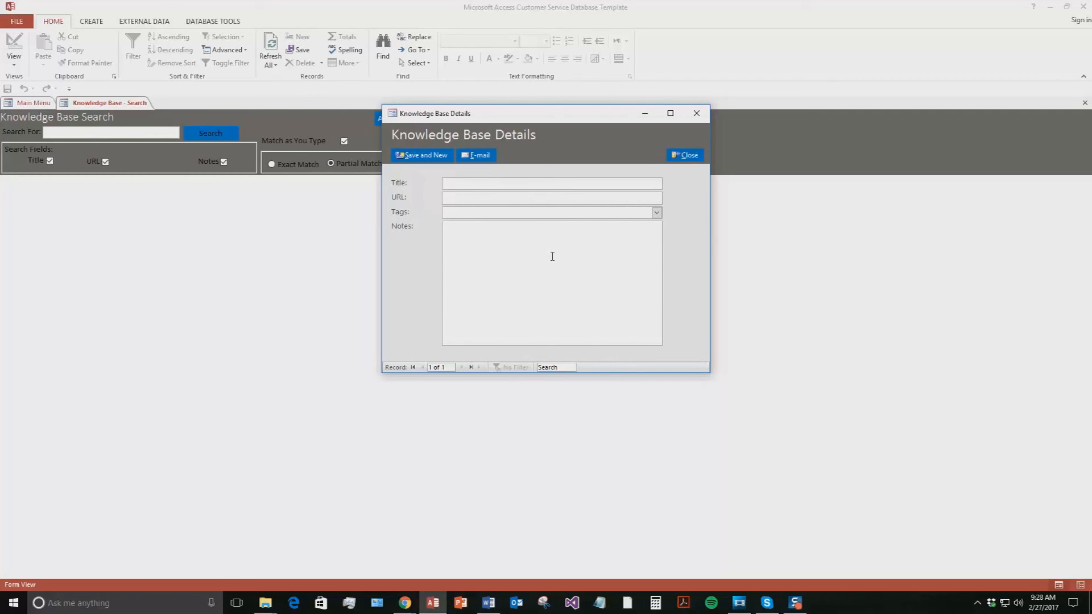
left_click(552, 183)
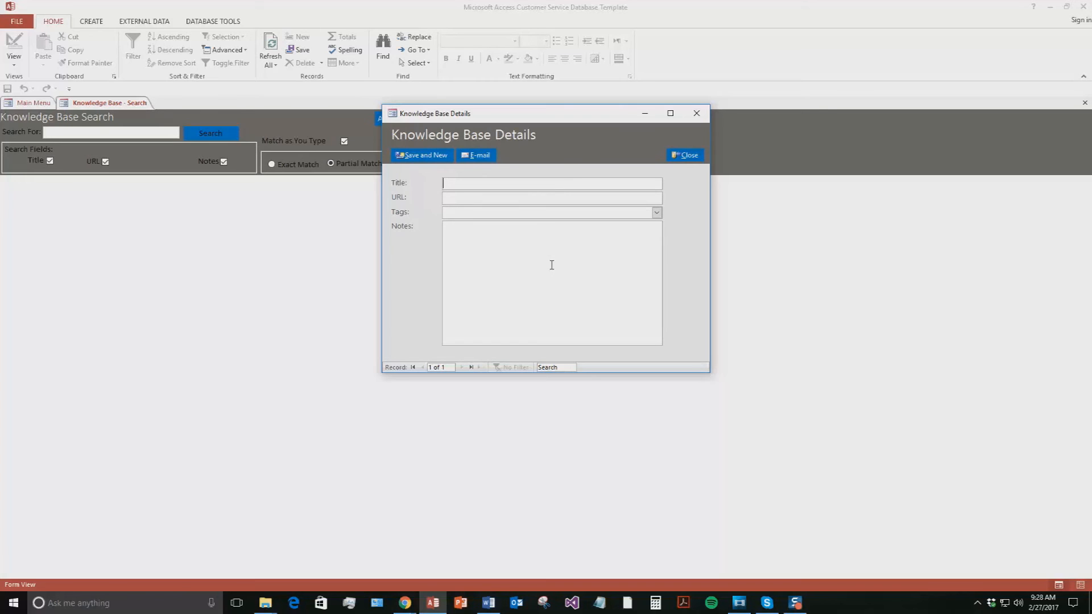
mouse_move(591, 188)
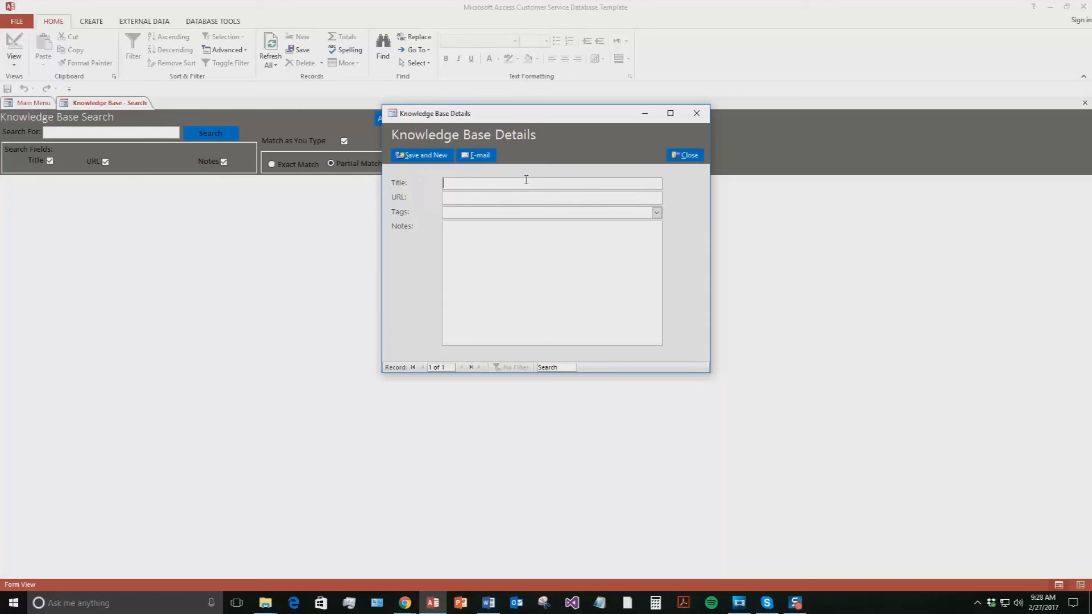
type("Customer")
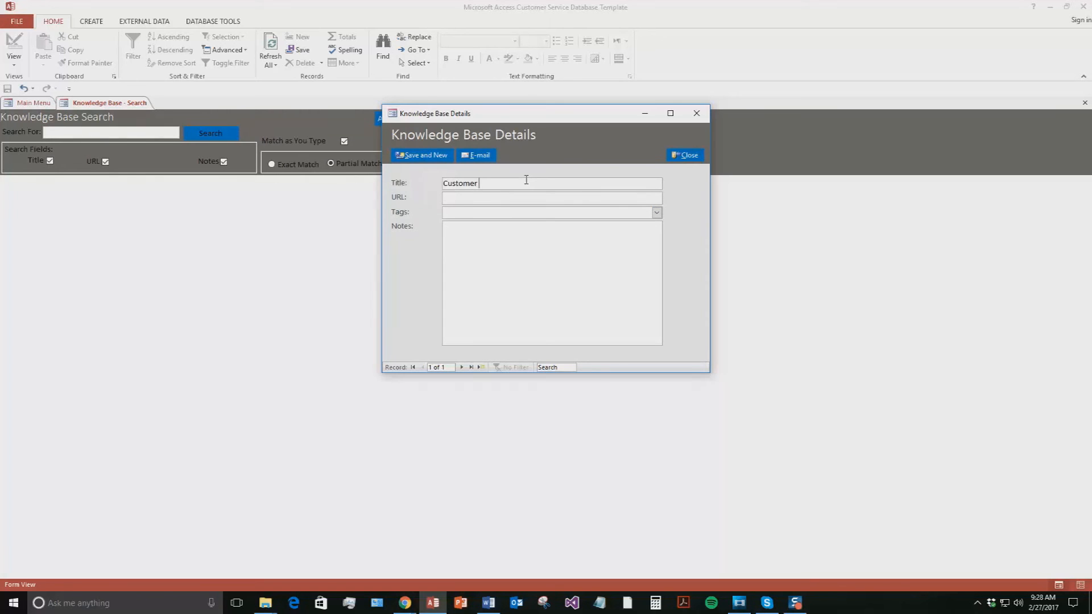
type("Service Rules")
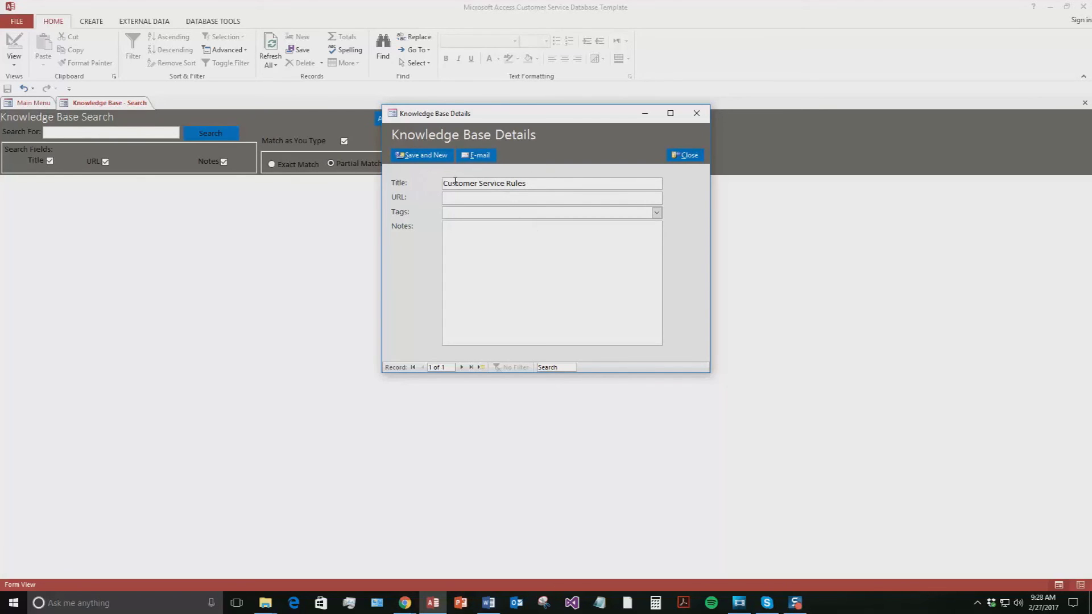
left_click(550, 198)
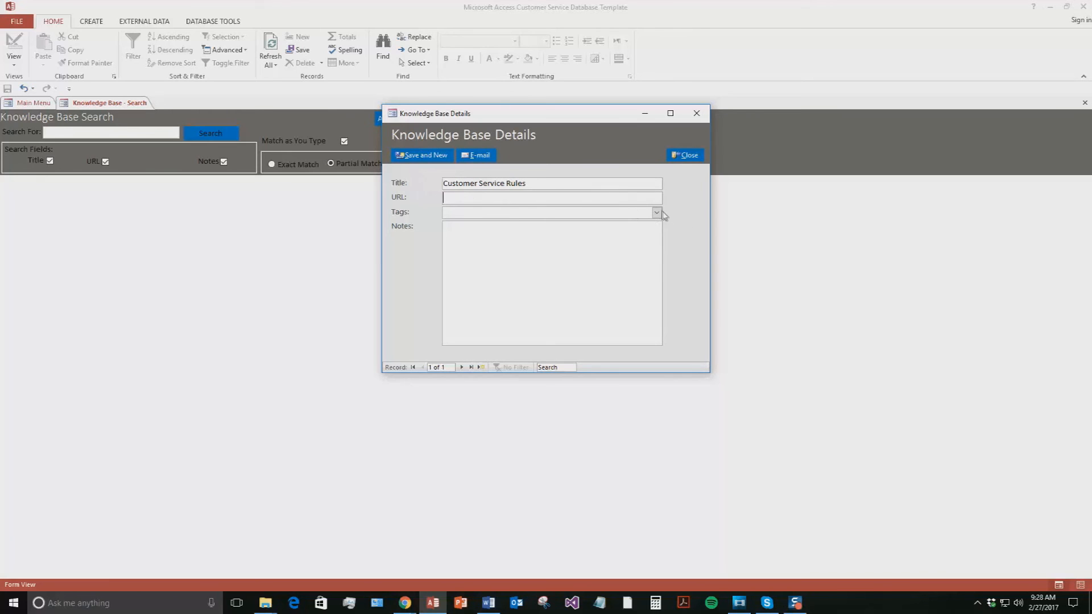
- Tag the entry Documentation, save it and close back to Knowledge Base Search
left_click(656, 213)
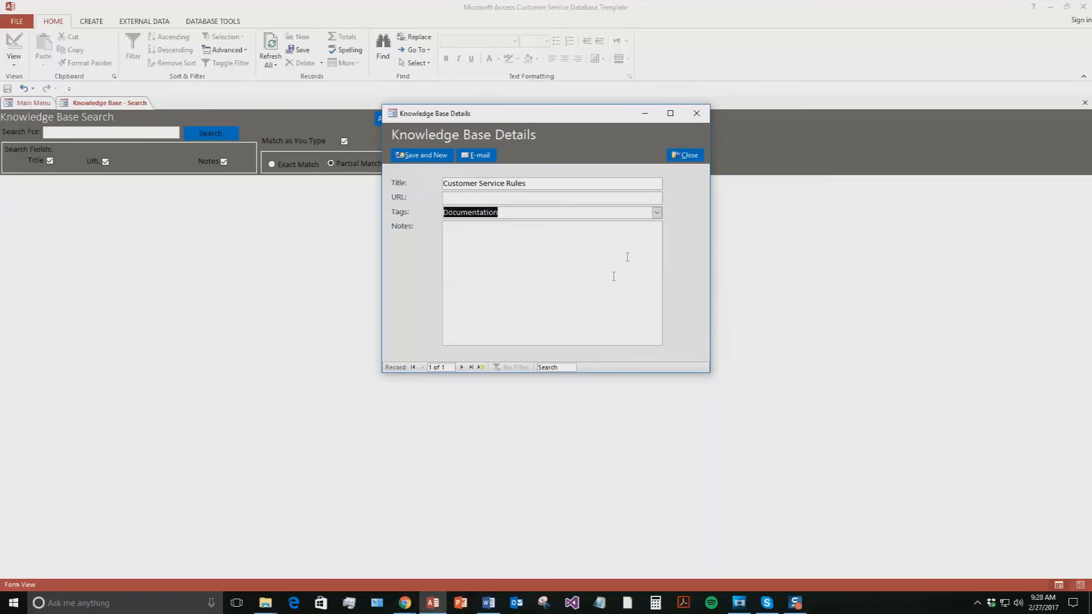
left_click(656, 211)
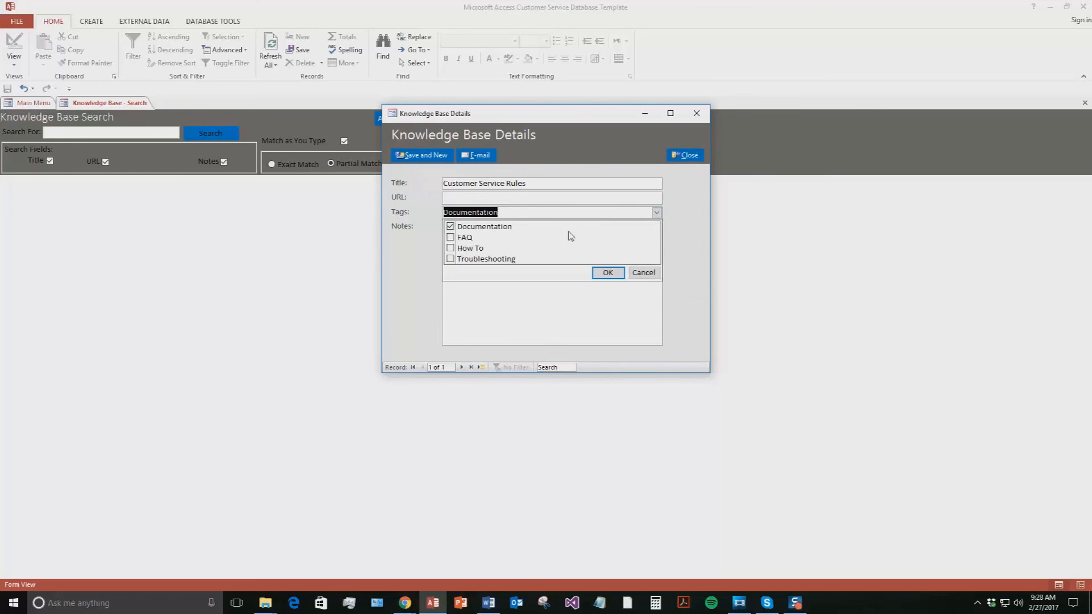
left_click(607, 273)
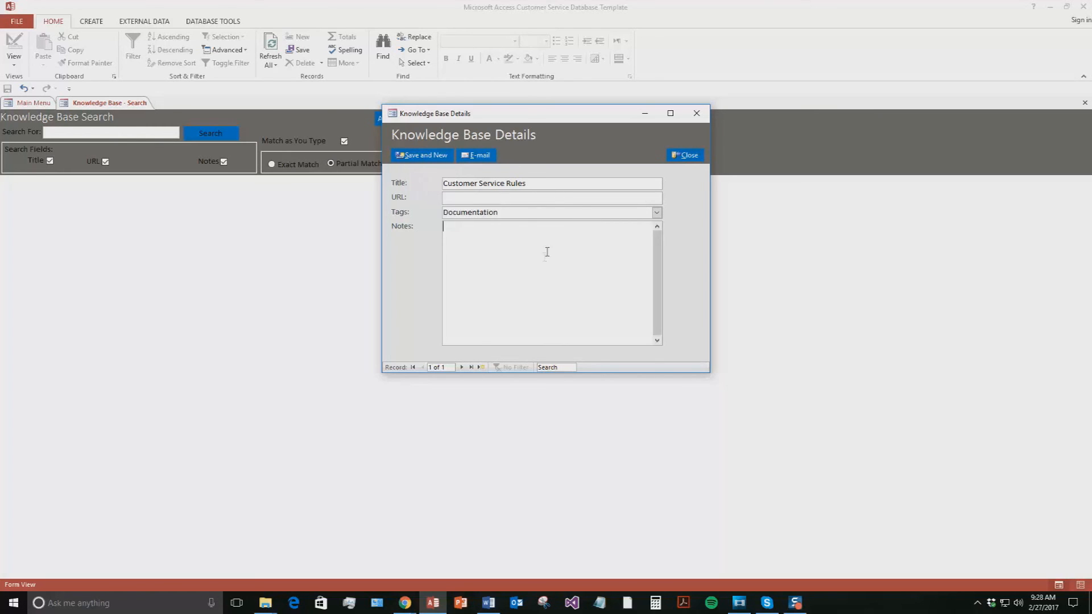
left_click(421, 154)
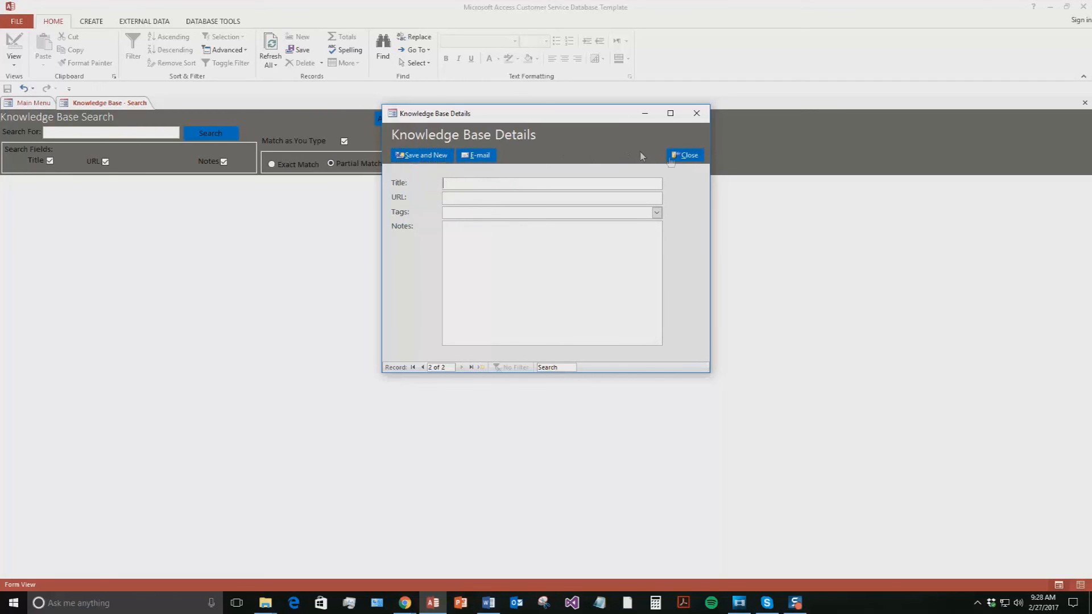
left_click(685, 154)
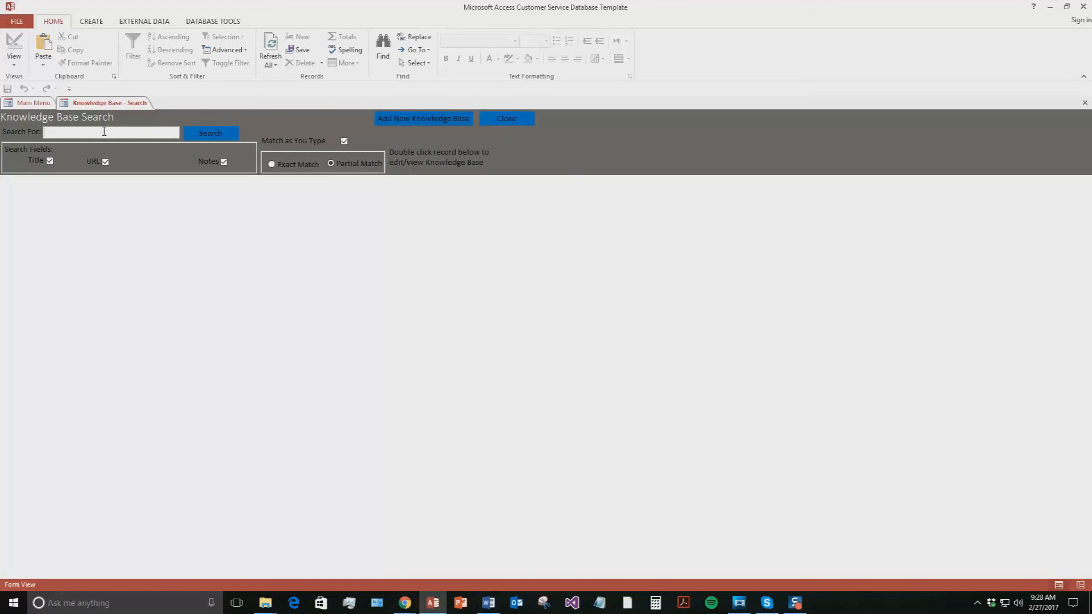
- Search the knowledge base for Cu and view the Customer Service Rules result
type("3")
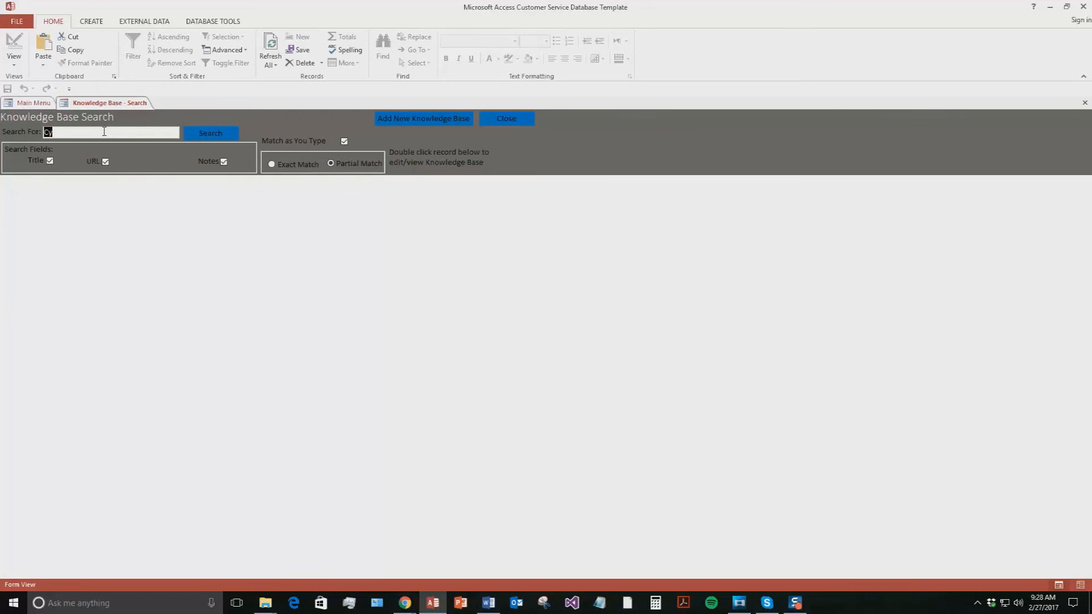
type("Cu")
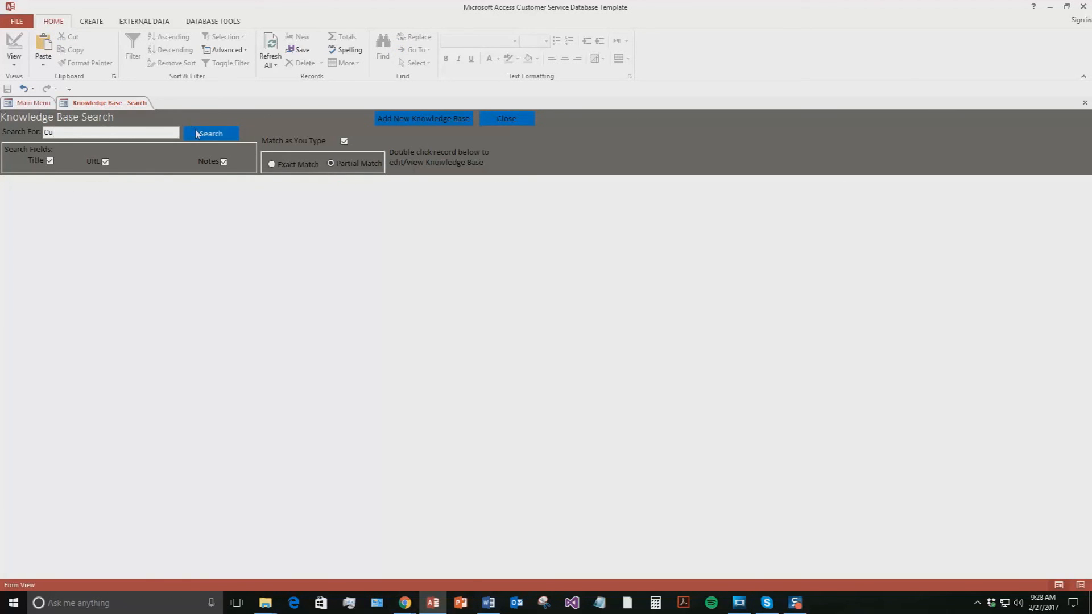
left_click(211, 134)
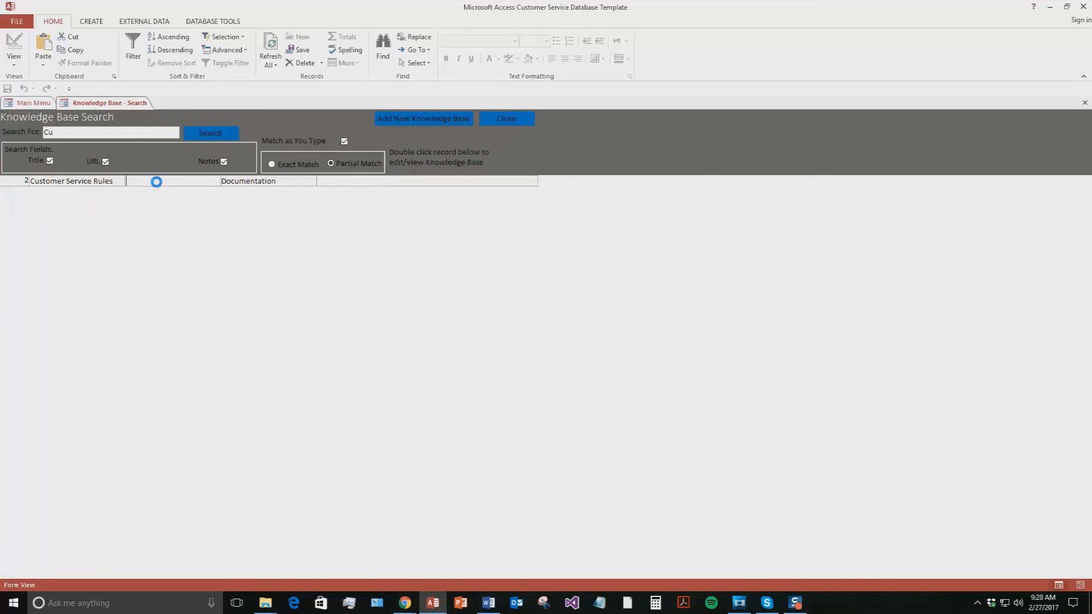
double_click(73, 180)
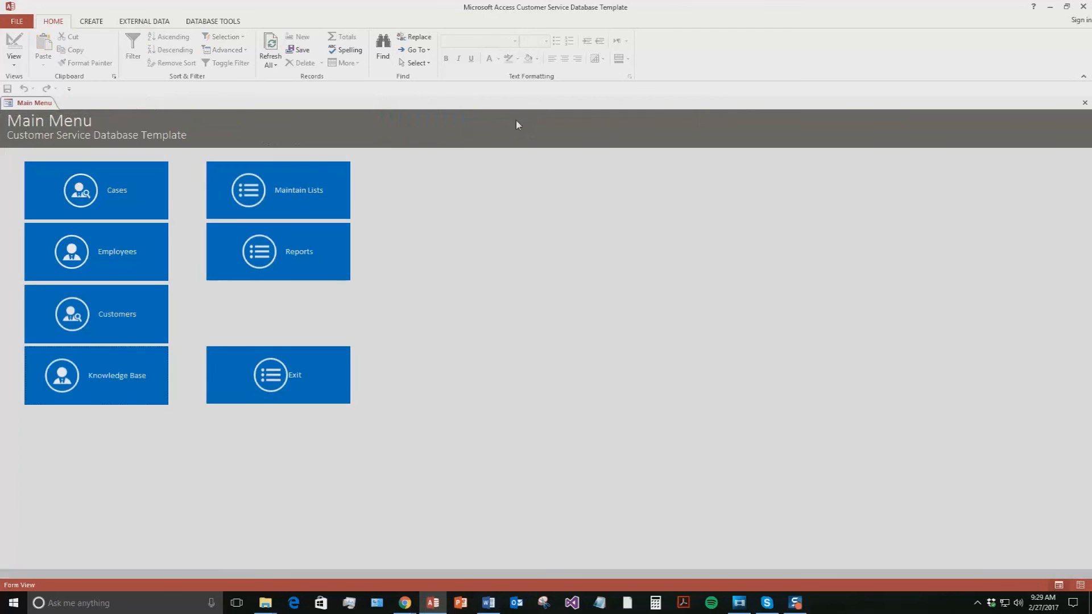
mouse_move(551, 171)
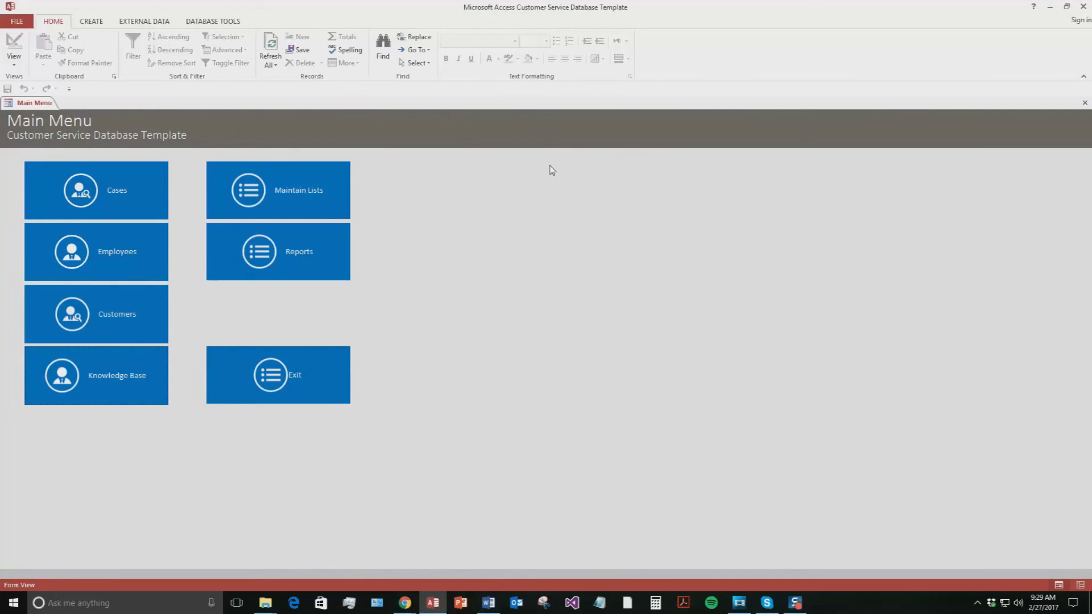